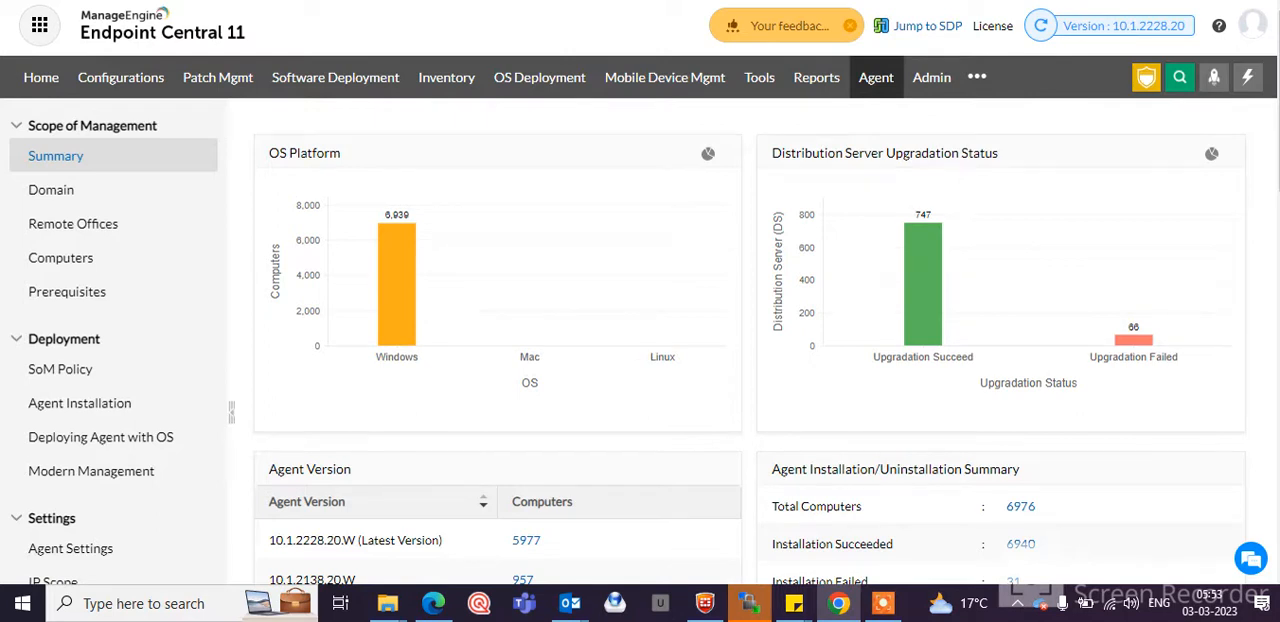
pyautogui.moveTo(144, 130)
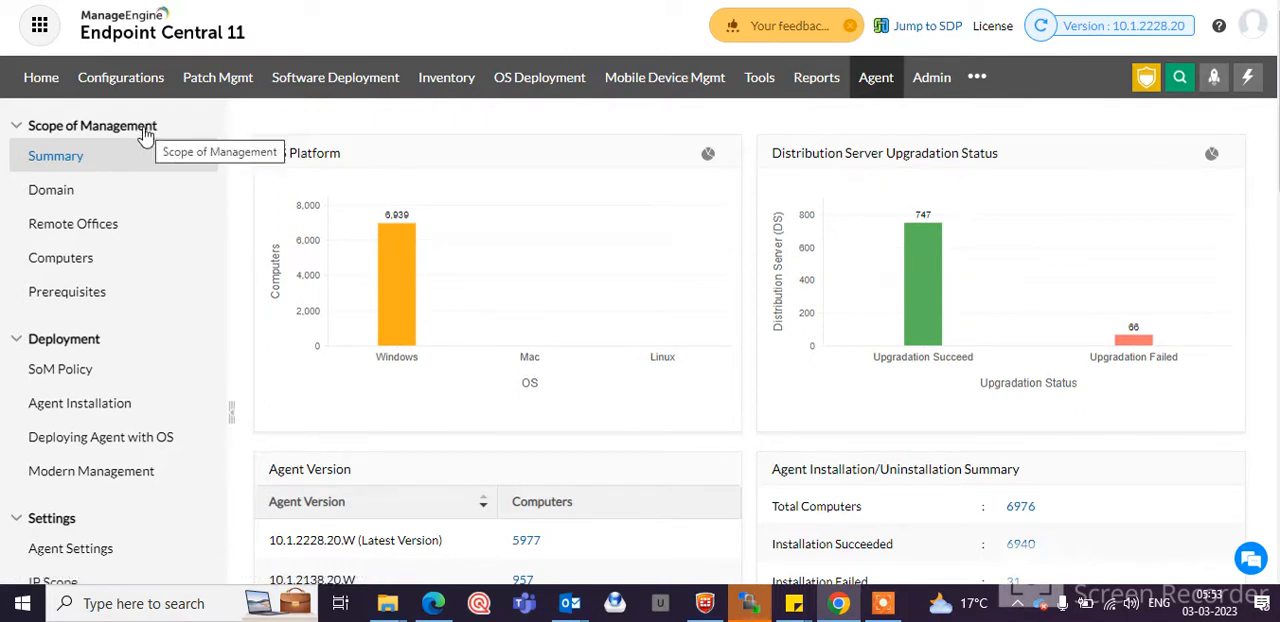
pyautogui.moveTo(172, 116)
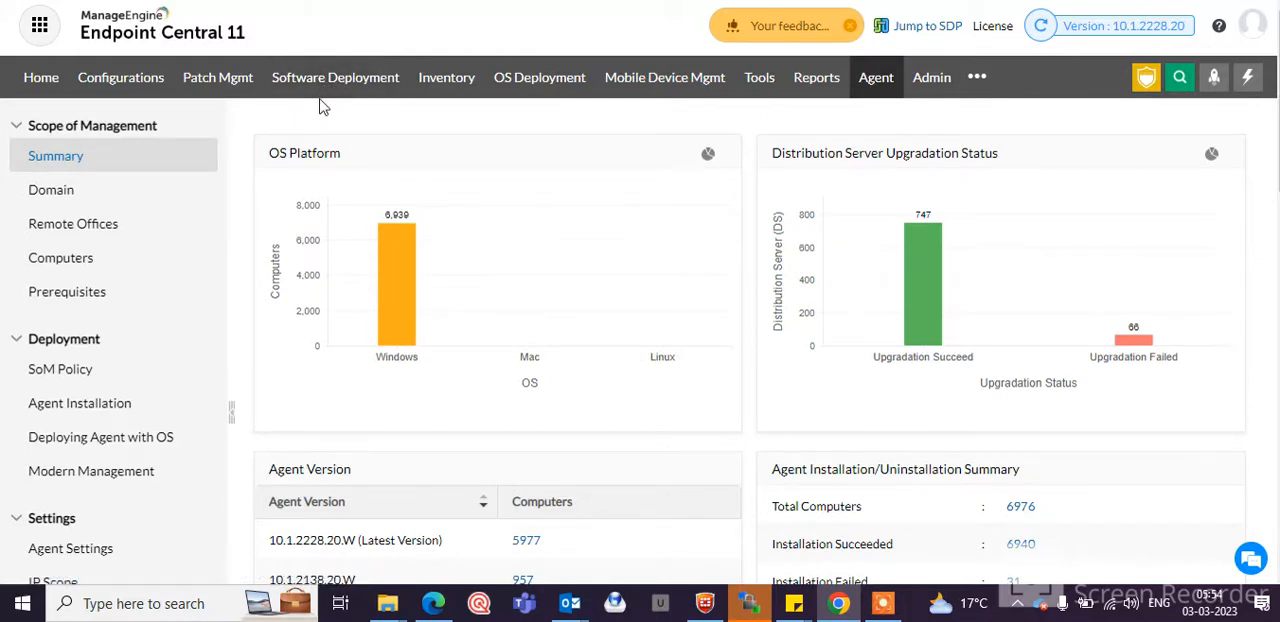
pyautogui.moveTo(664, 76)
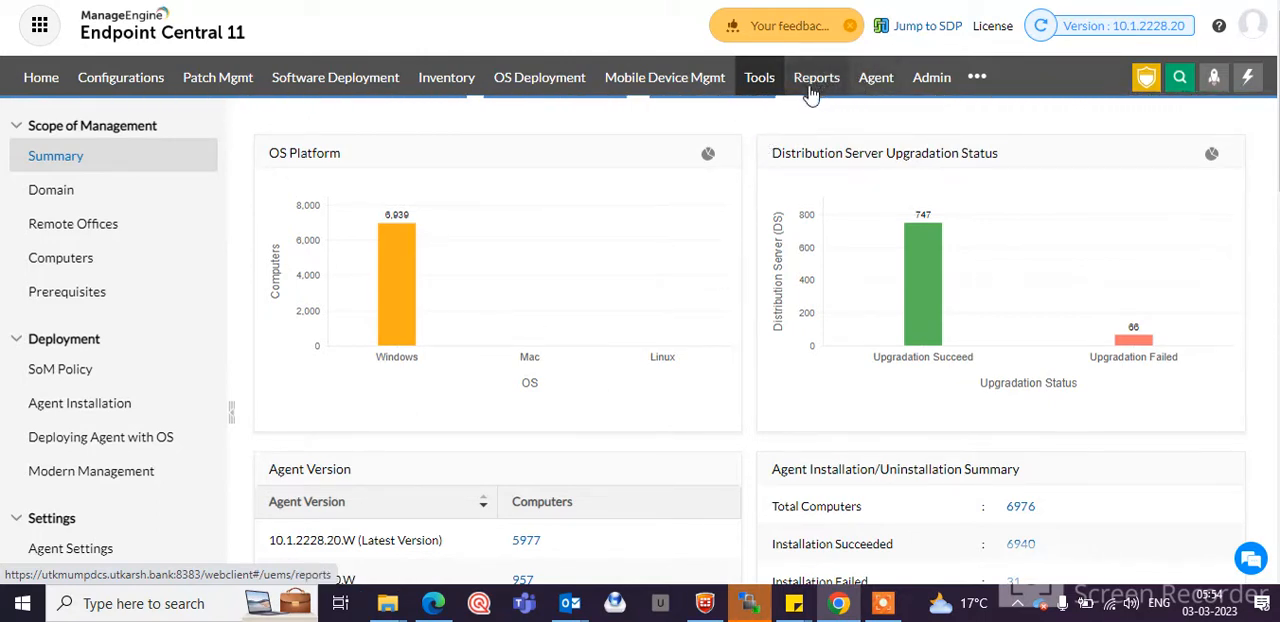
# From the Tools overview, view the Remote Shutdown, Wake on LAN and Chat pages
pyautogui.click(760, 76)
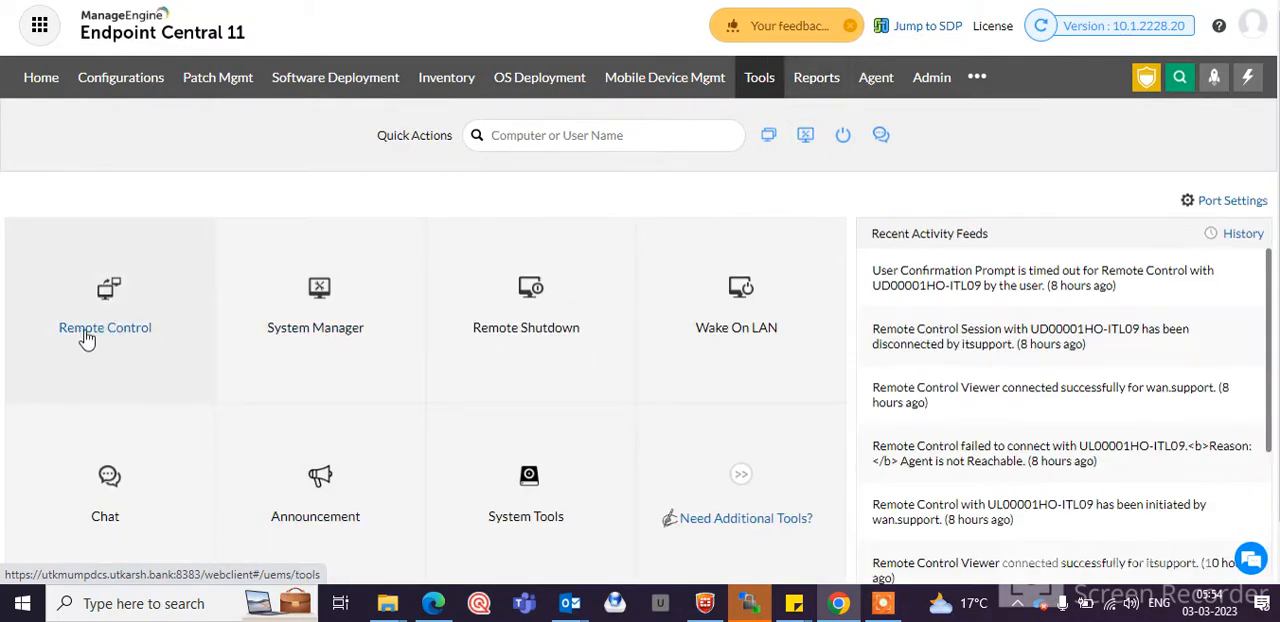
pyautogui.moveTo(104, 320)
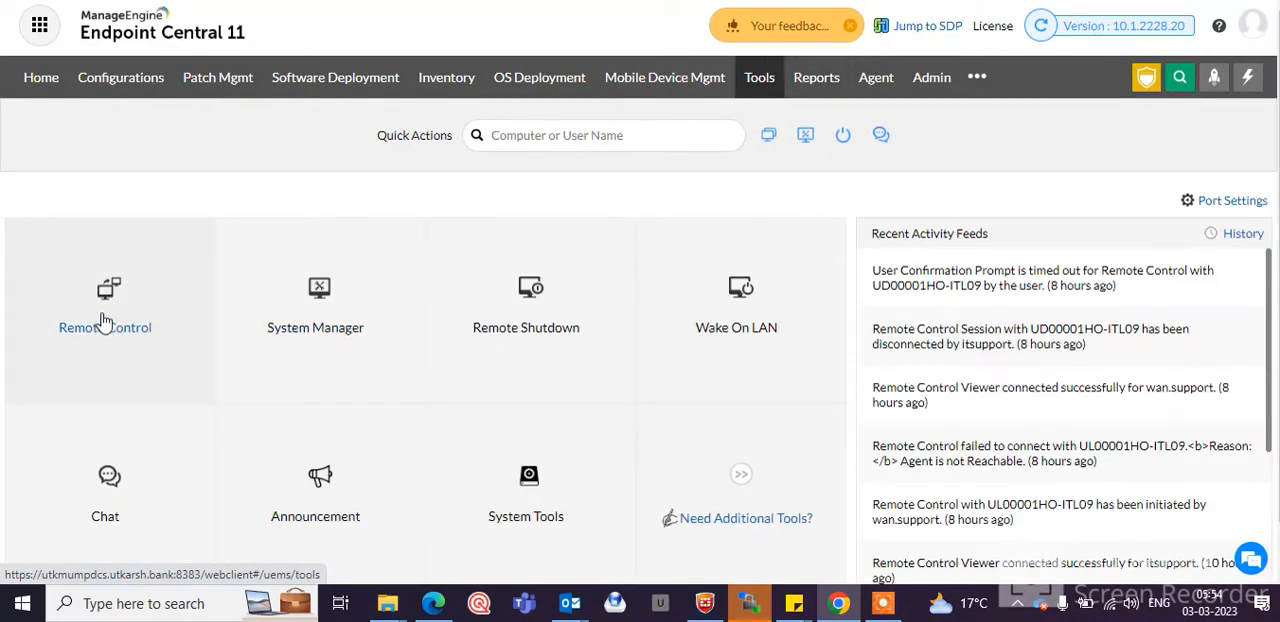
pyautogui.moveTo(378, 328)
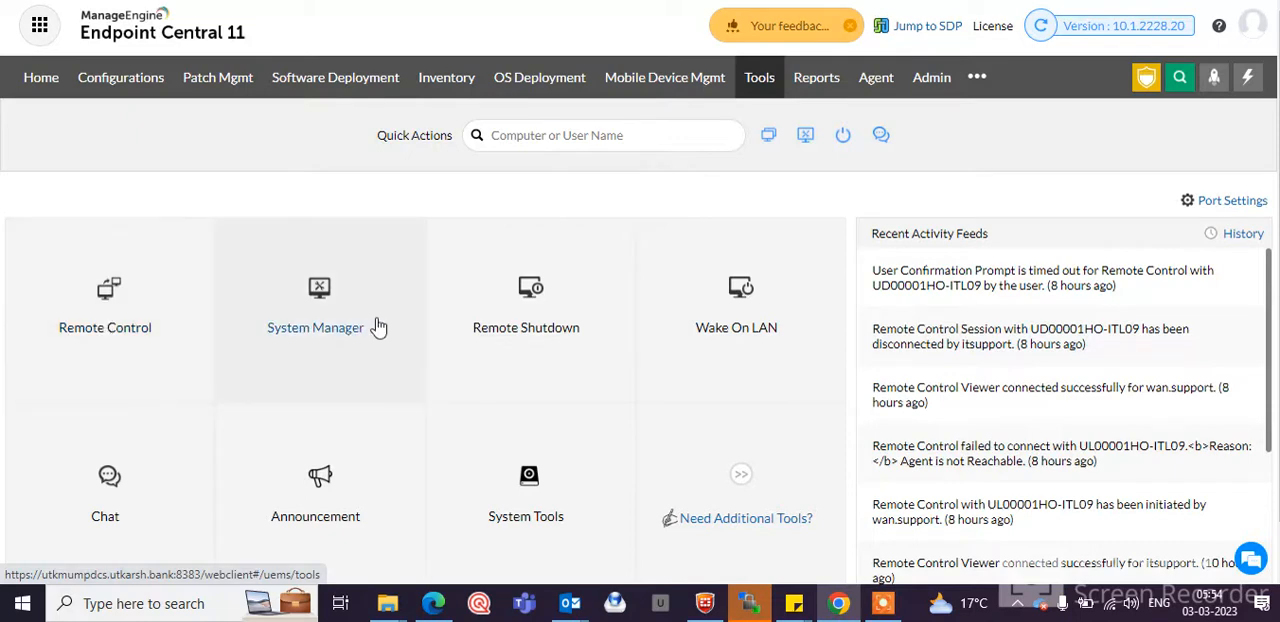
pyautogui.moveTo(324, 392)
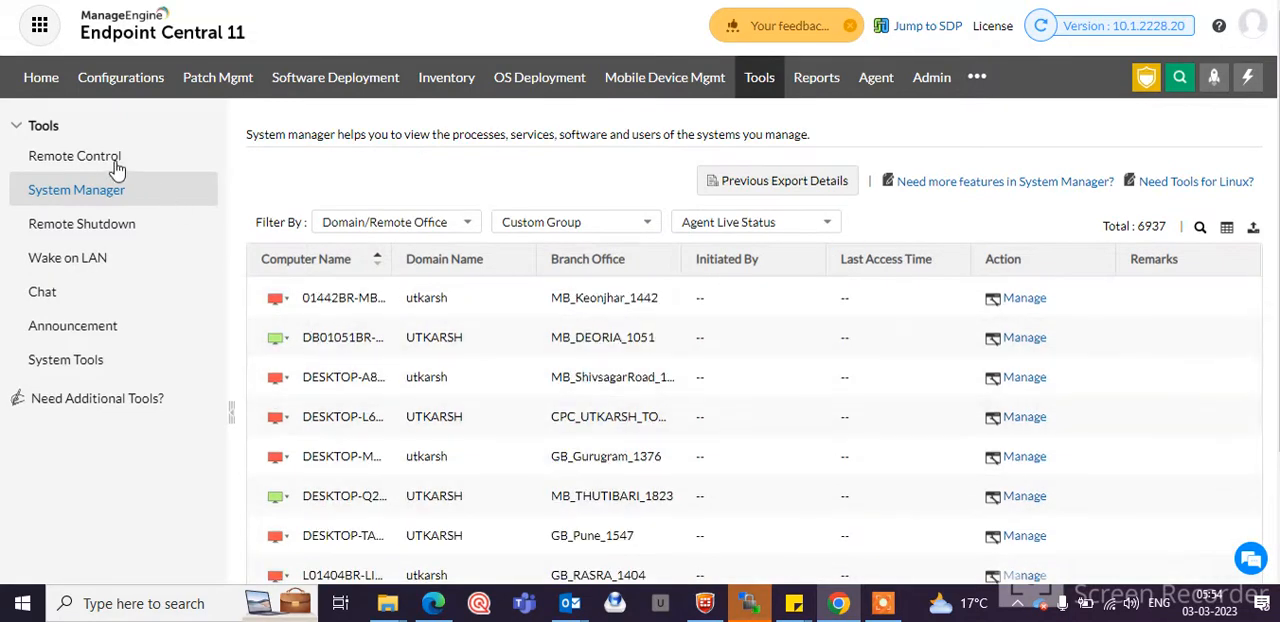
pyautogui.click(80, 224)
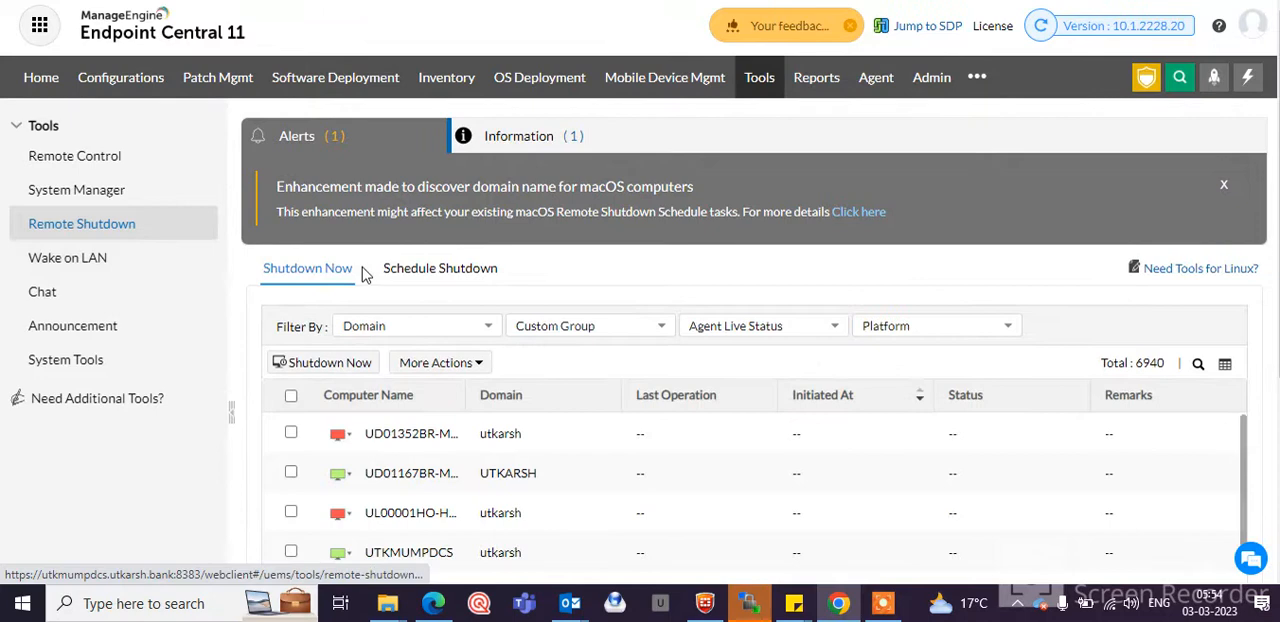
pyautogui.moveTo(68, 256)
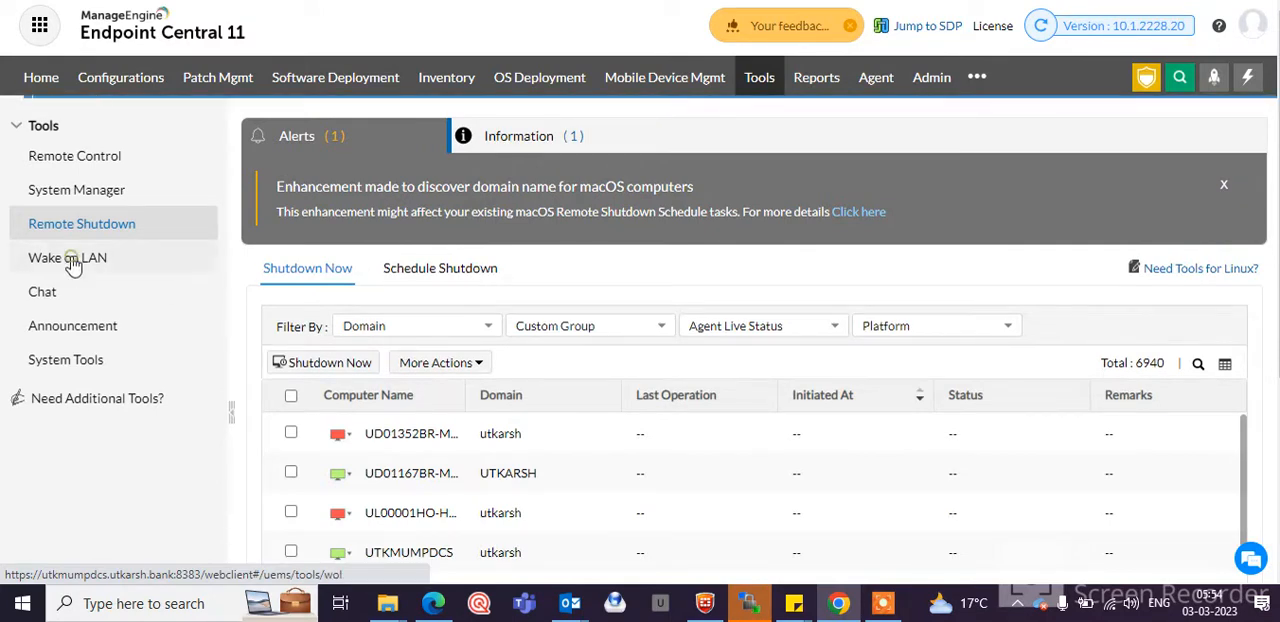
pyautogui.click(68, 256)
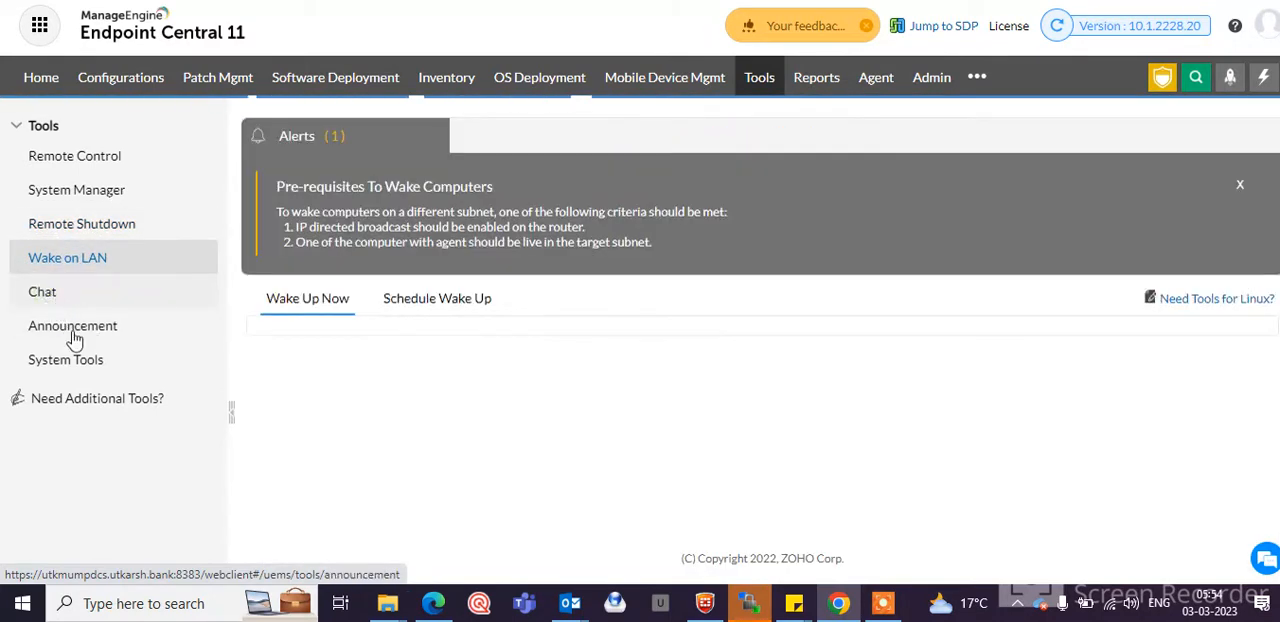
pyautogui.click(42, 292)
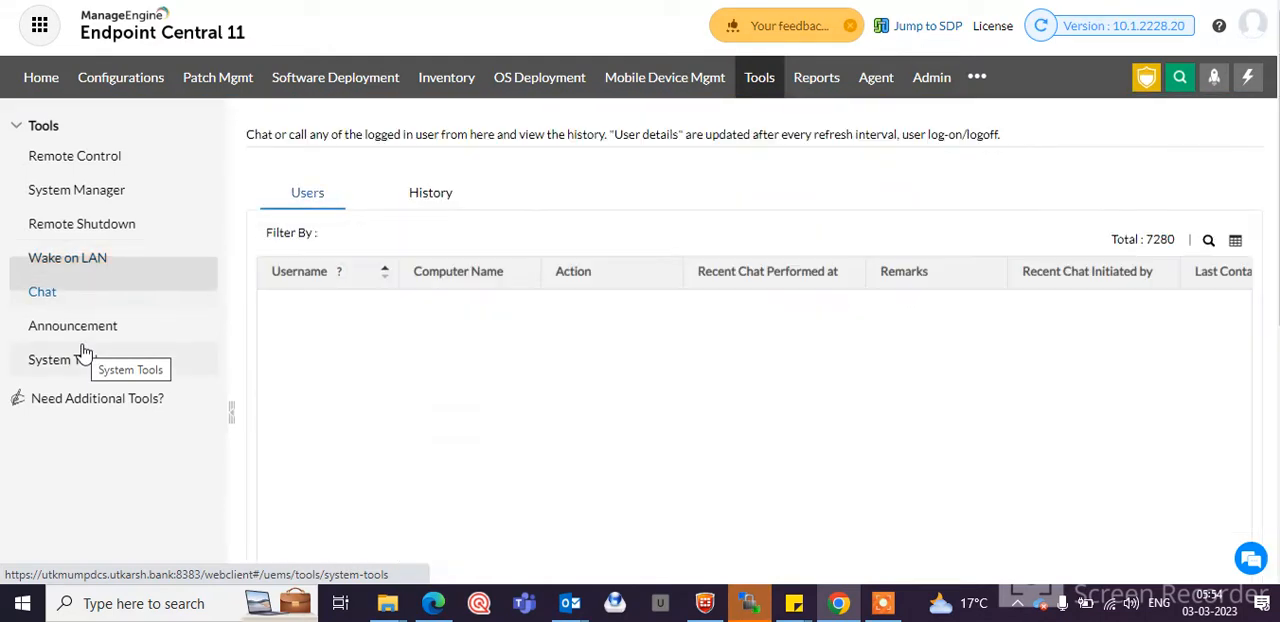
# View the Announcement page, then the System Tools page with its empty scheduled tasks list
pyautogui.click(42, 292)
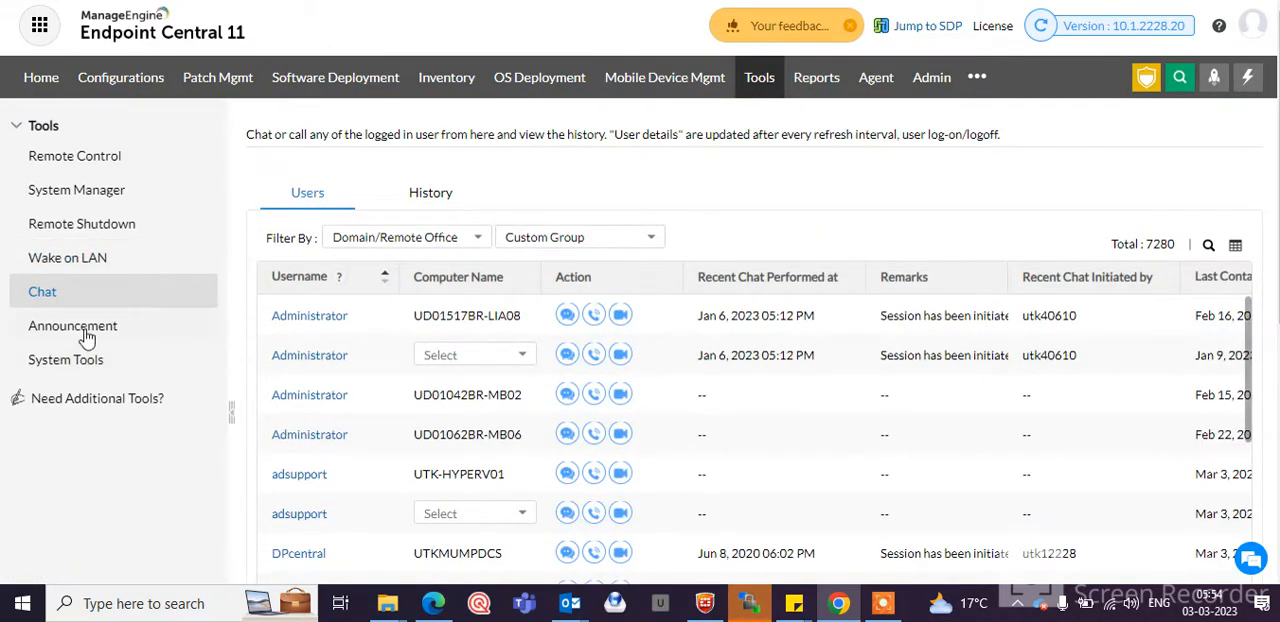
pyautogui.click(72, 324)
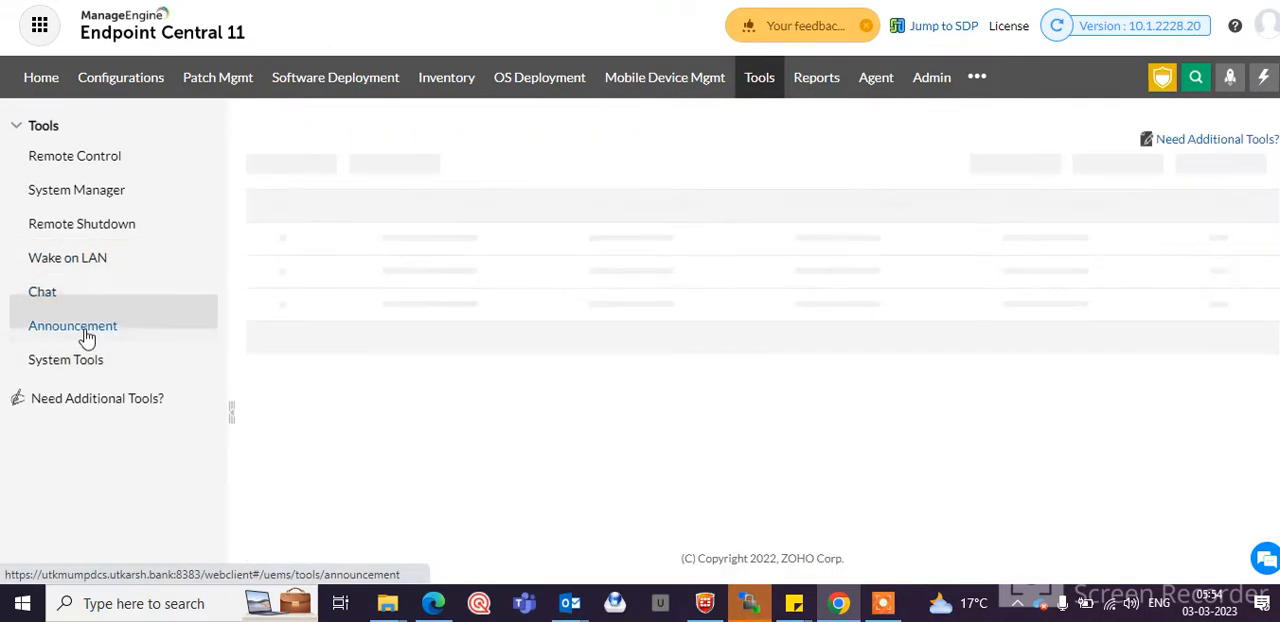
pyautogui.click(72, 324)
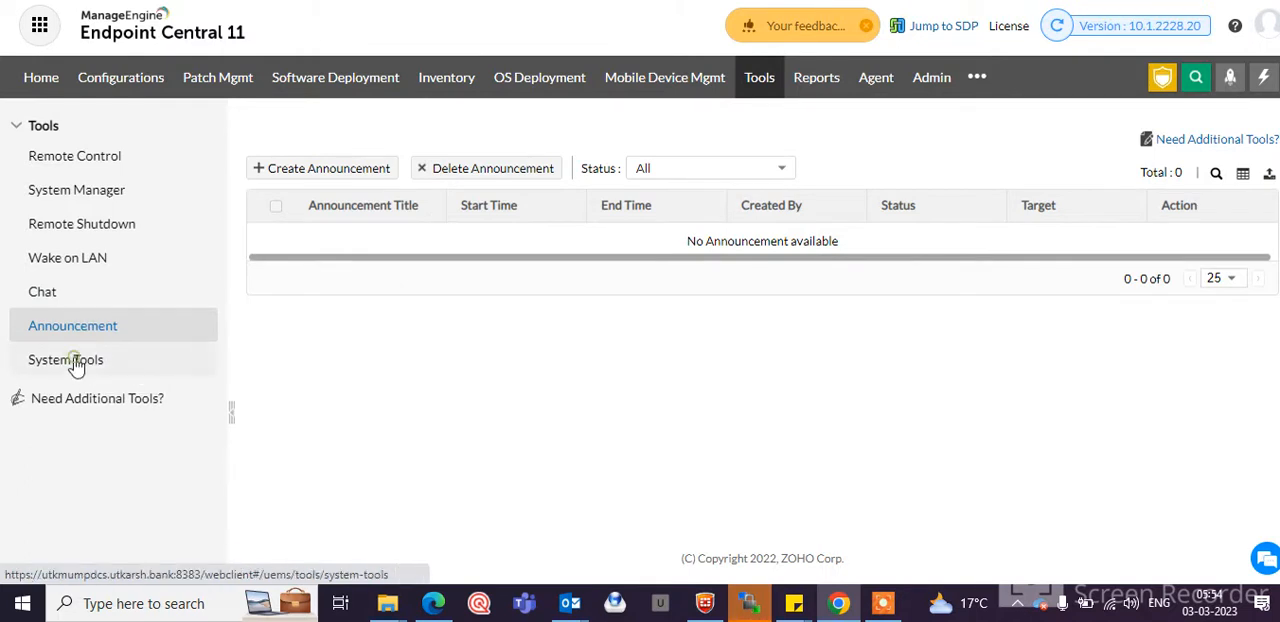
pyautogui.click(64, 360)
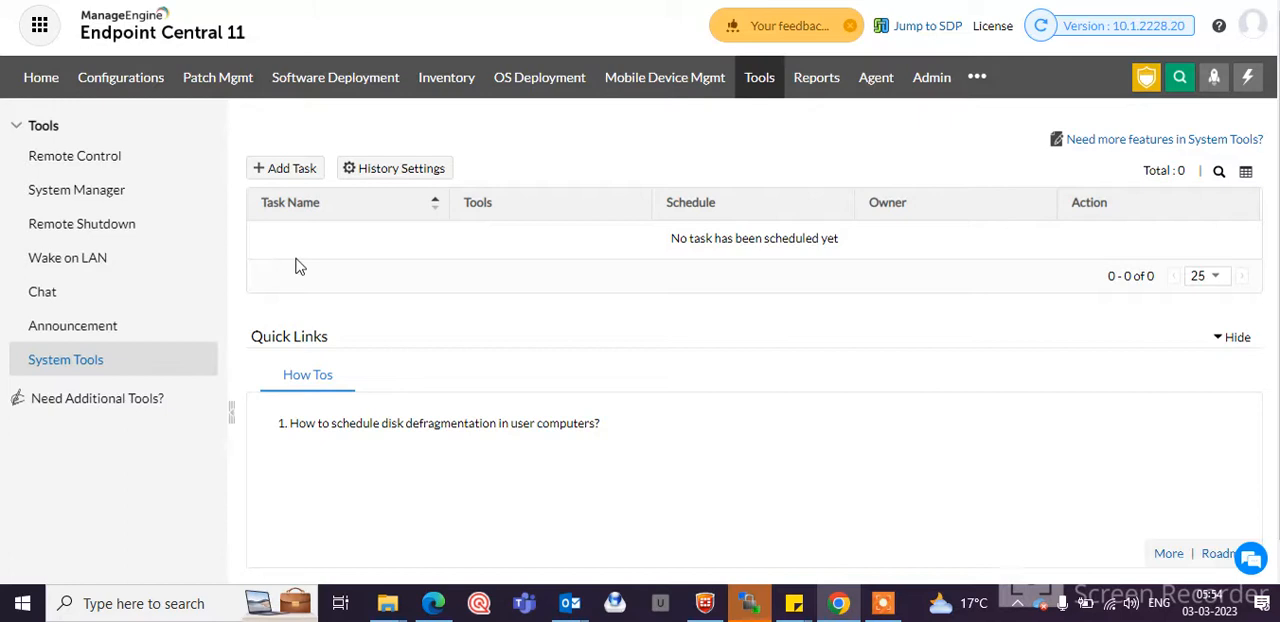
pyautogui.moveTo(830, 112)
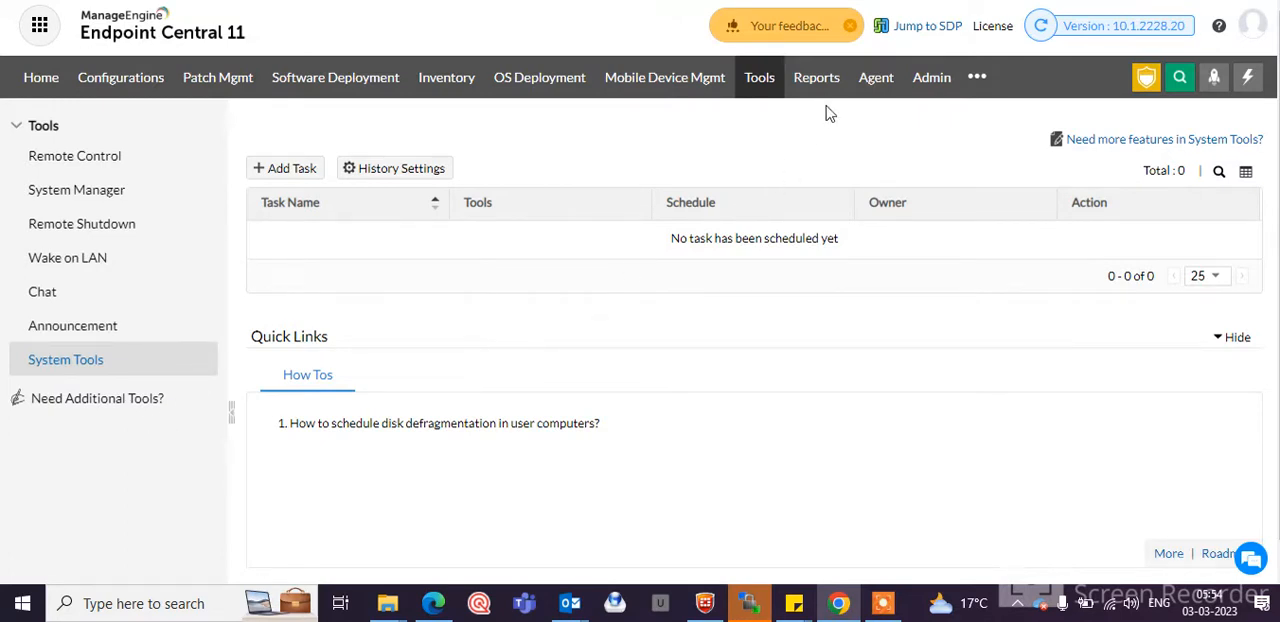
# Show the Agent summary dashboard and scroll to its agent version and installation summary charts
pyautogui.click(876, 76)
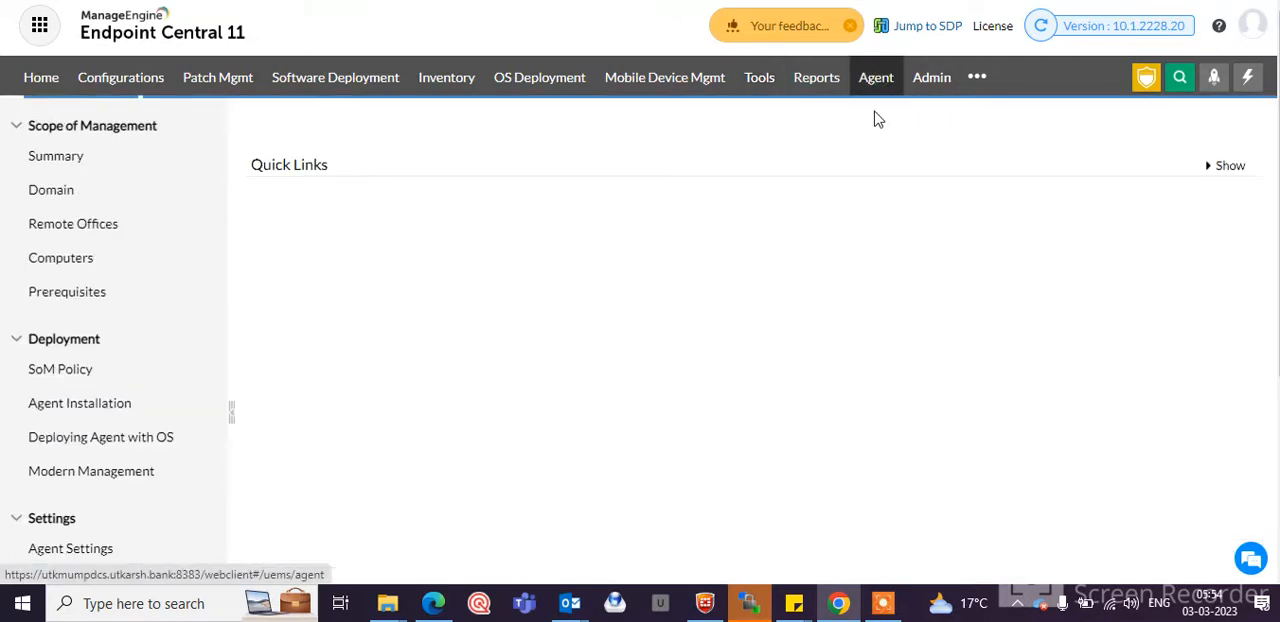
pyautogui.click(56, 156)
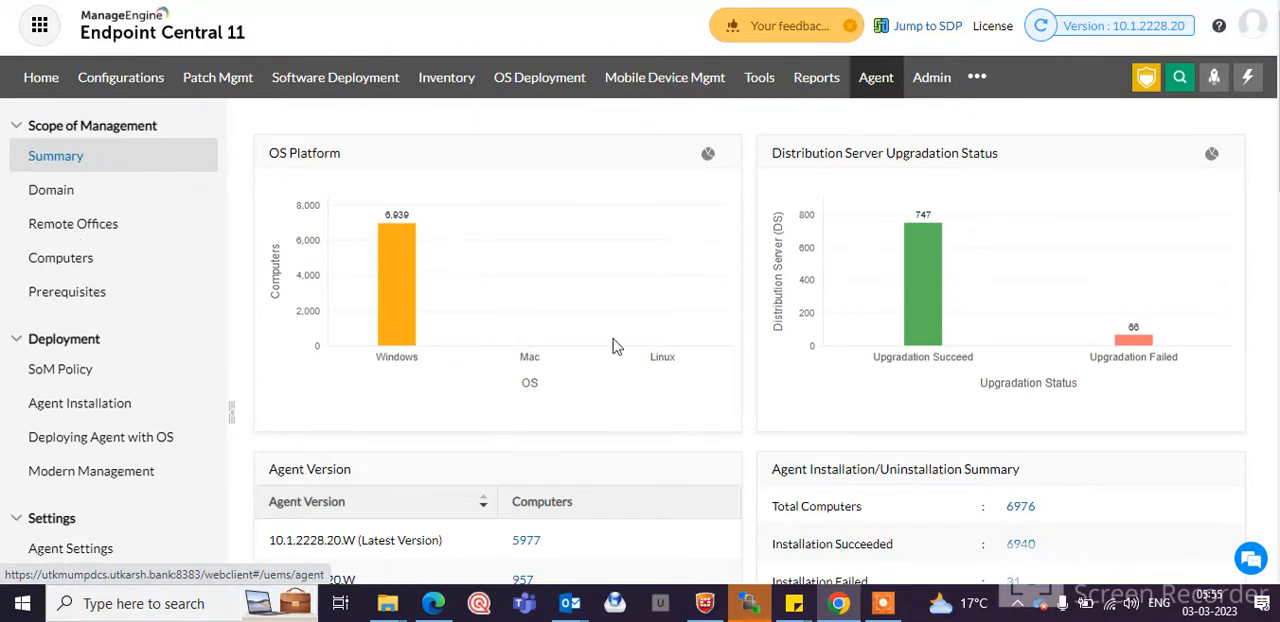
pyautogui.moveTo(146, 274)
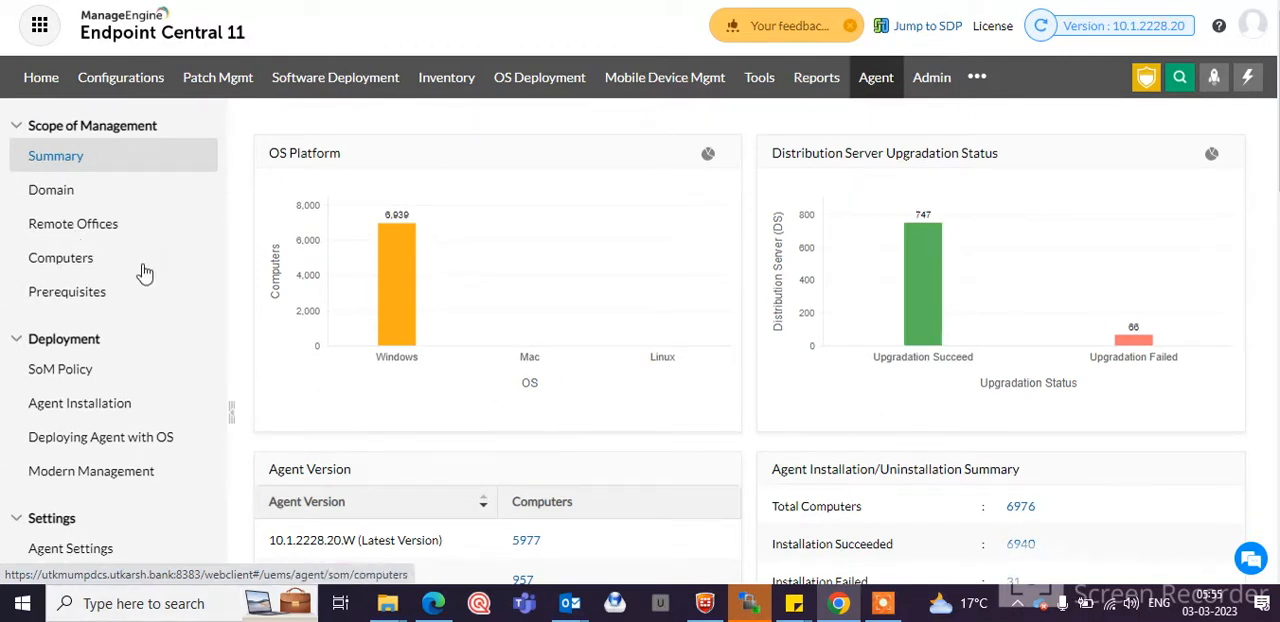
pyautogui.moveTo(970, 302)
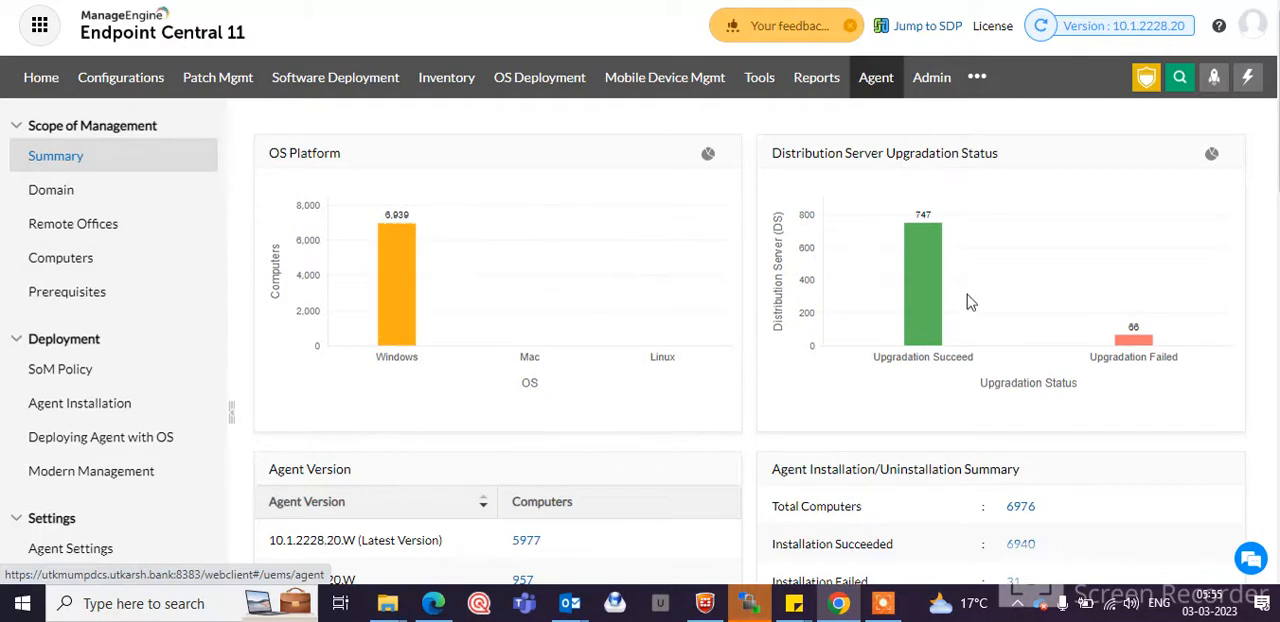
pyautogui.scroll(-3)
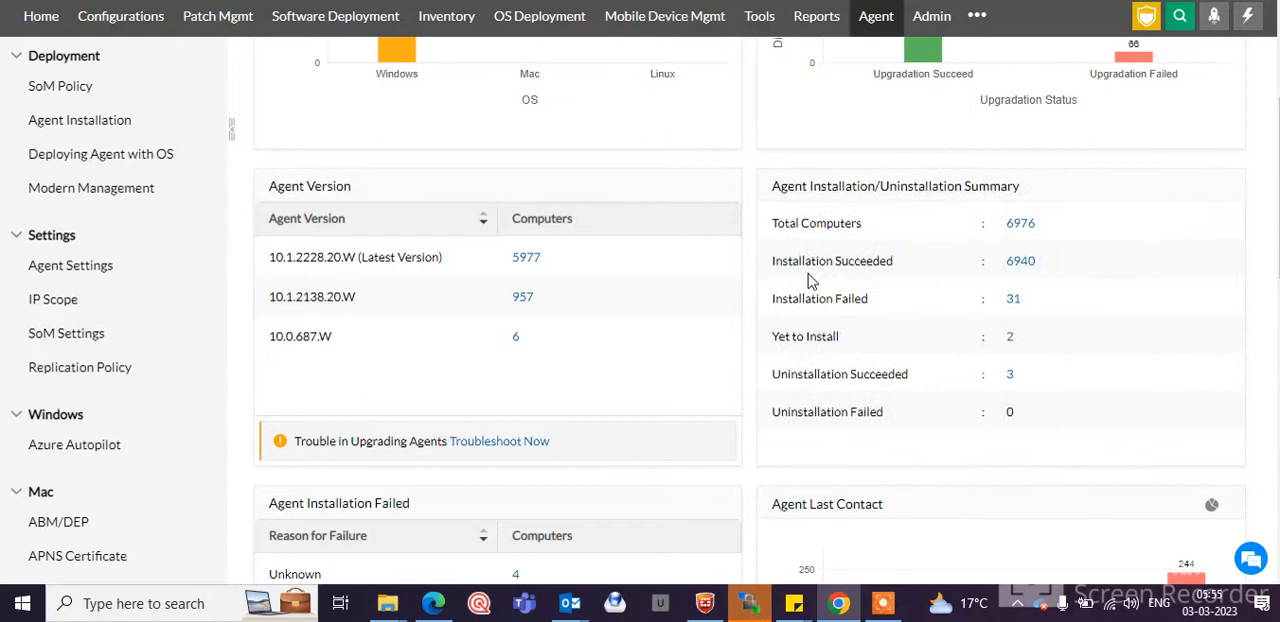
pyautogui.moveTo(800, 330)
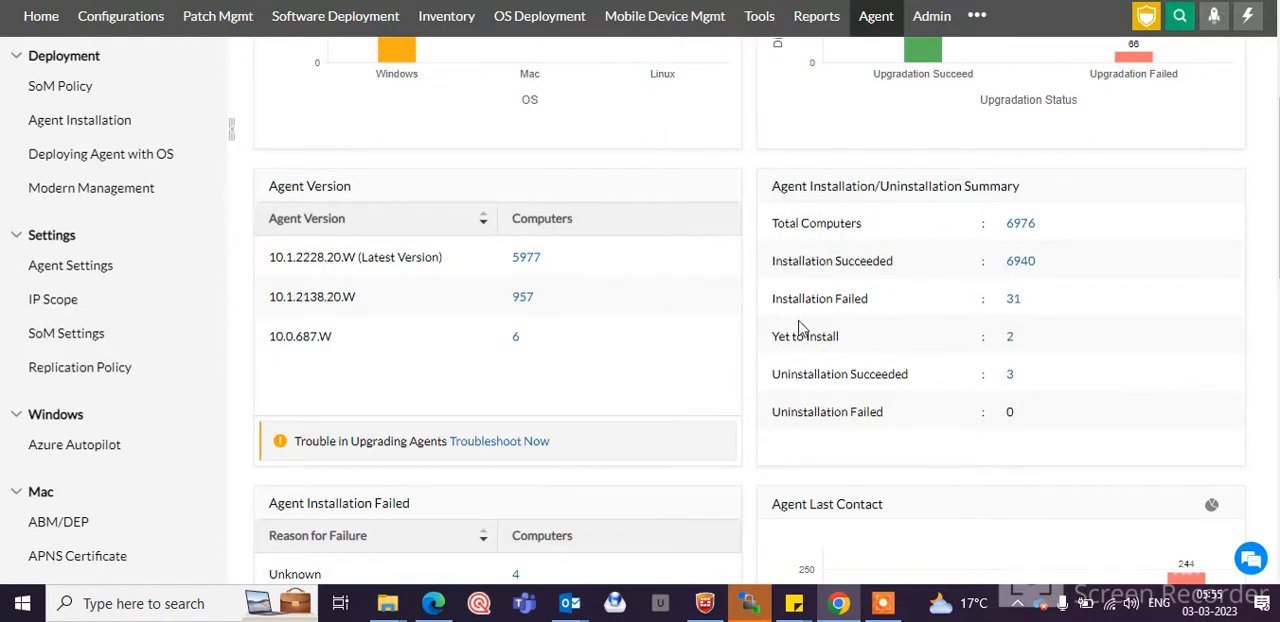
pyautogui.moveTo(1046, 326)
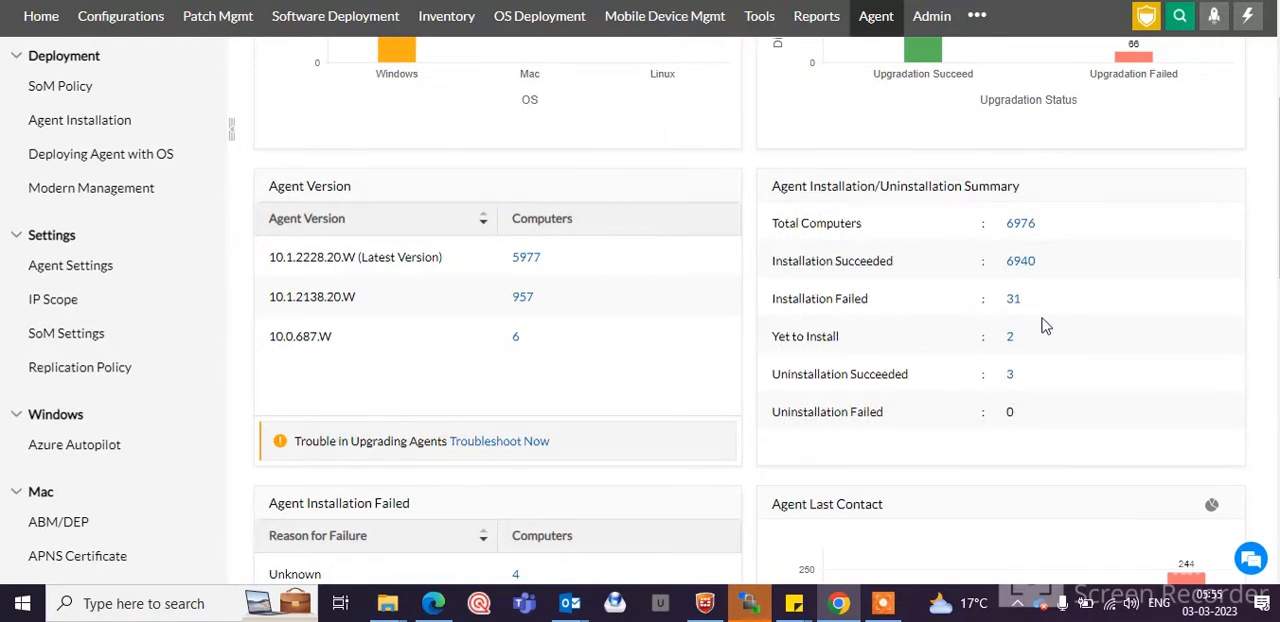
pyautogui.moveTo(980, 378)
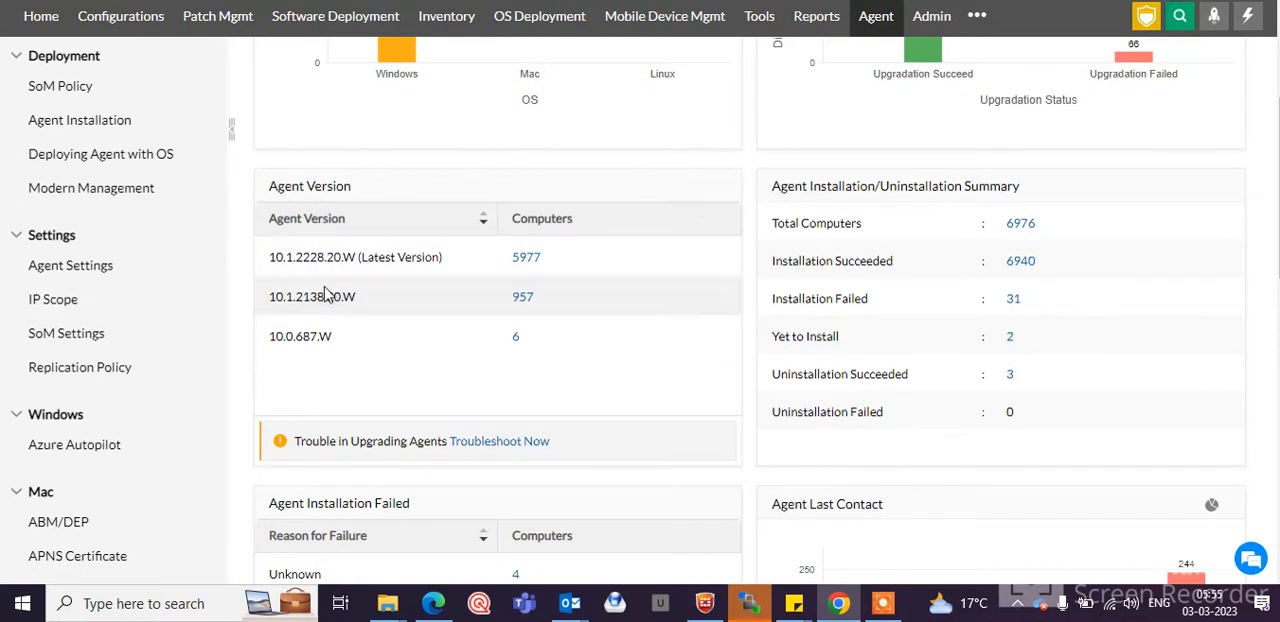
pyautogui.moveTo(532, 398)
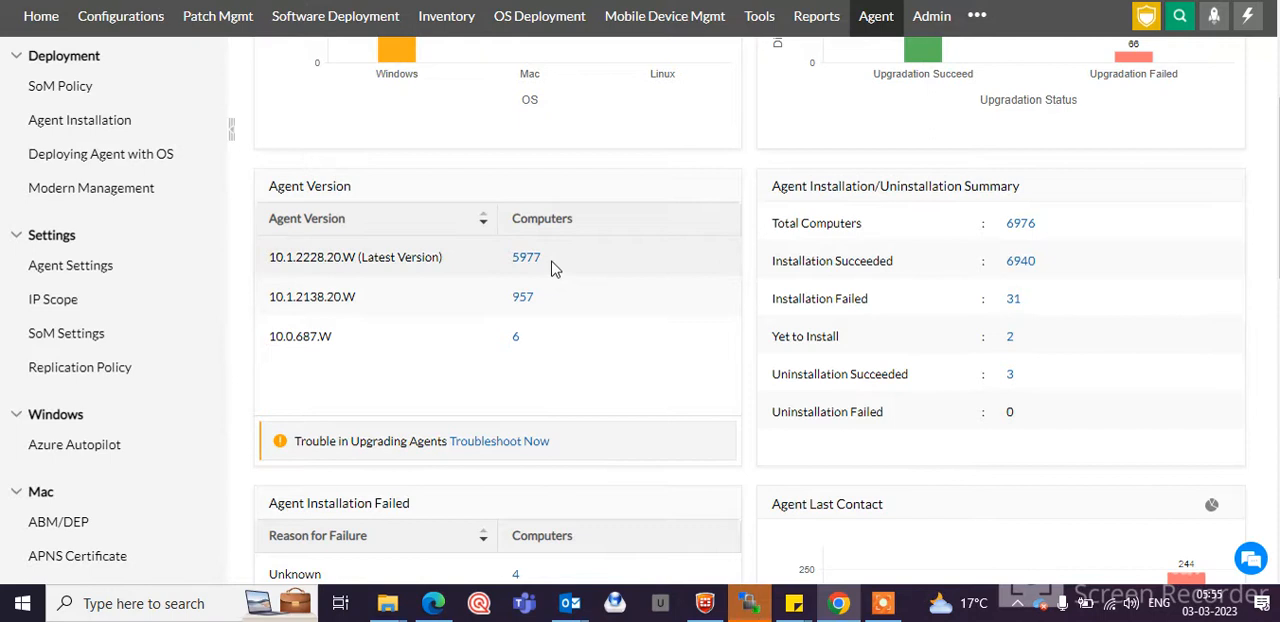
pyautogui.moveTo(294, 274)
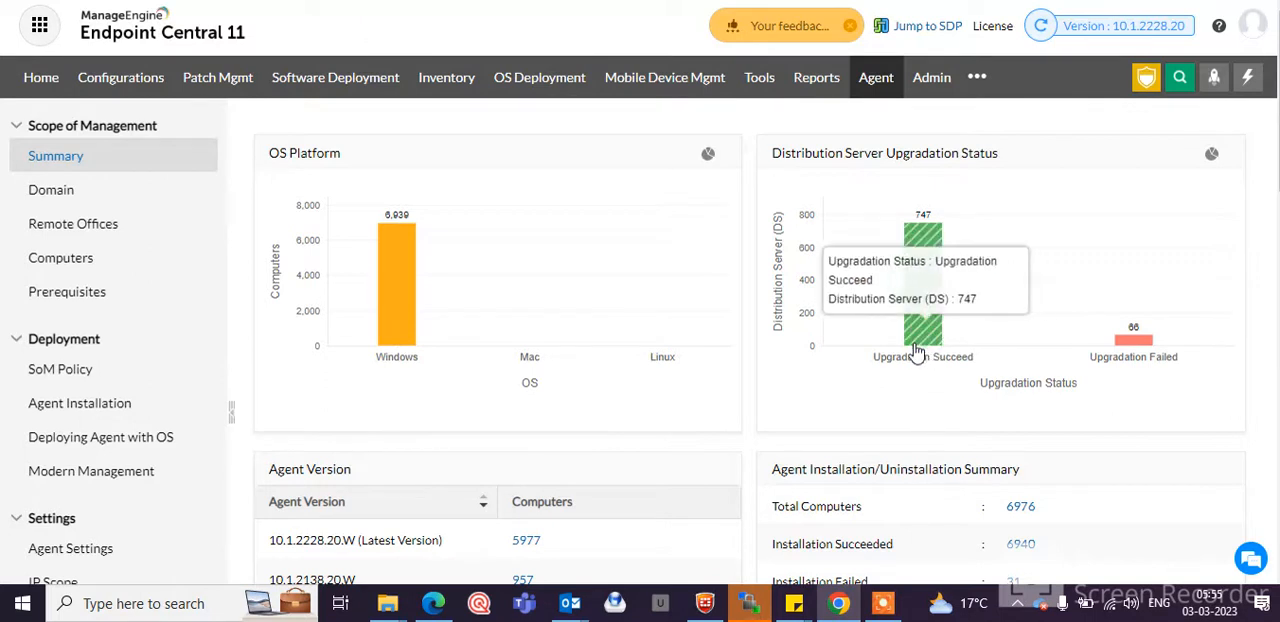
pyautogui.moveTo(916, 278)
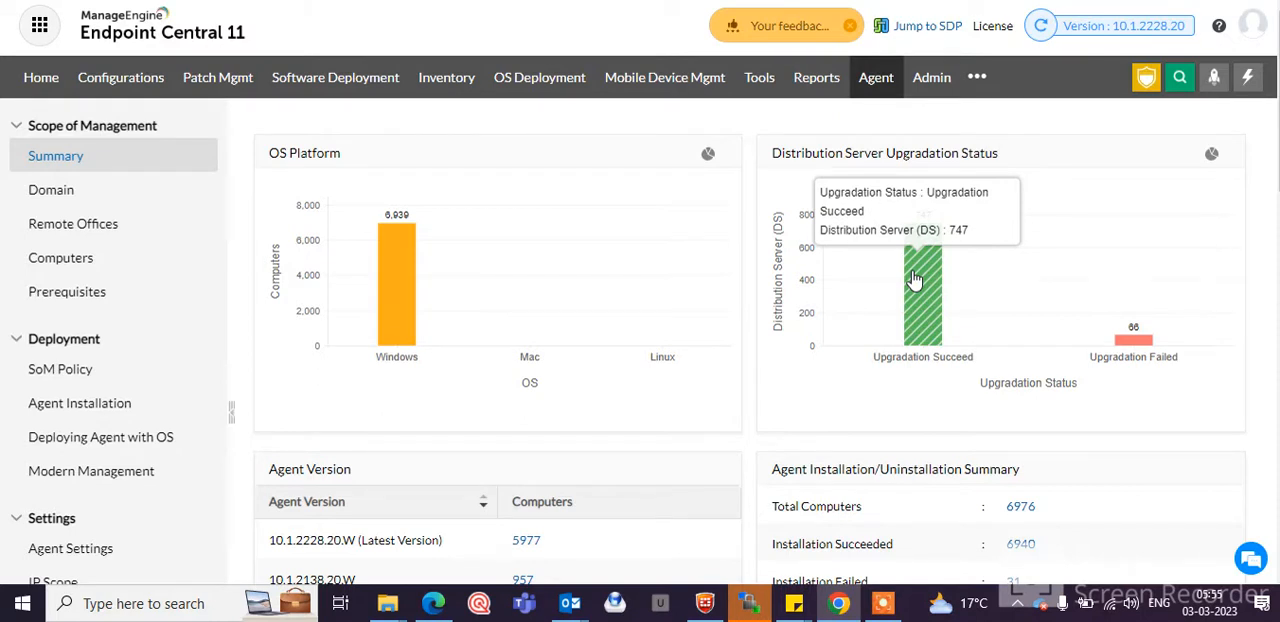
pyautogui.moveTo(940, 284)
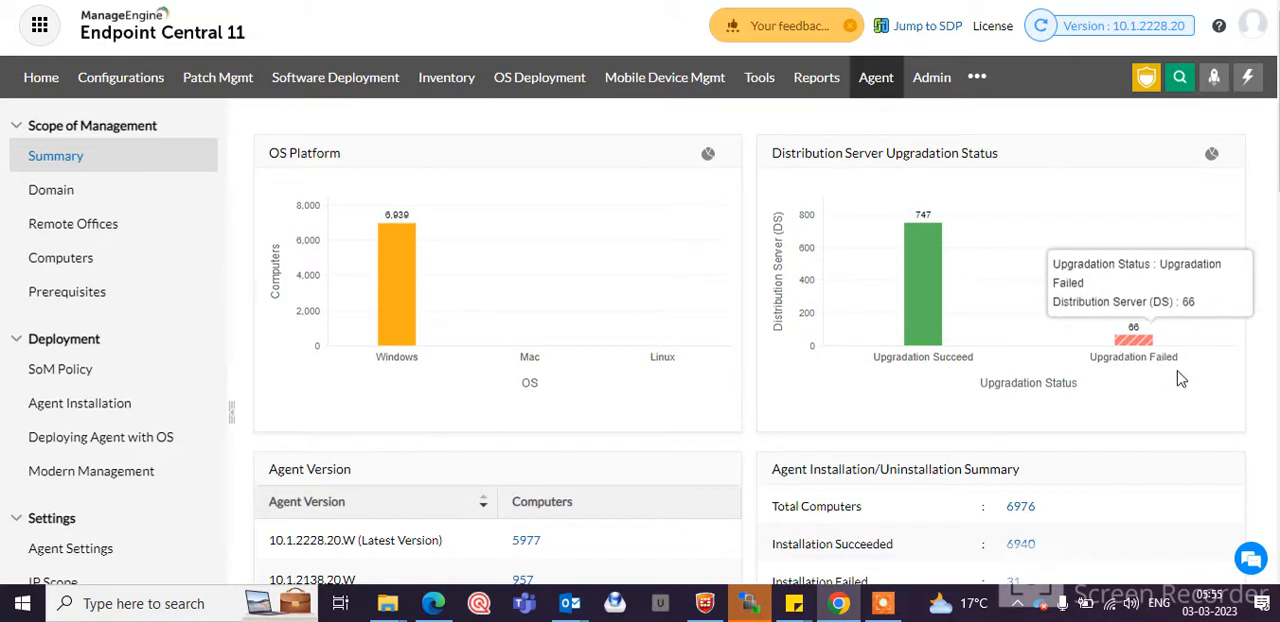
pyautogui.moveTo(1148, 356)
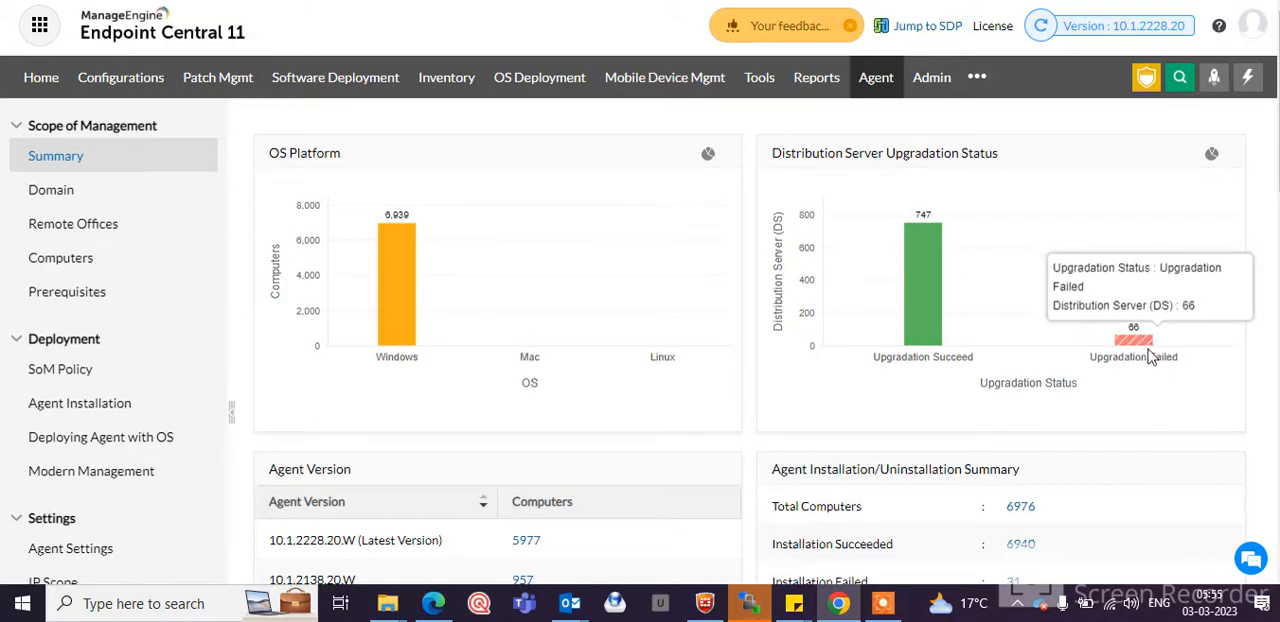
pyautogui.scroll(-3)
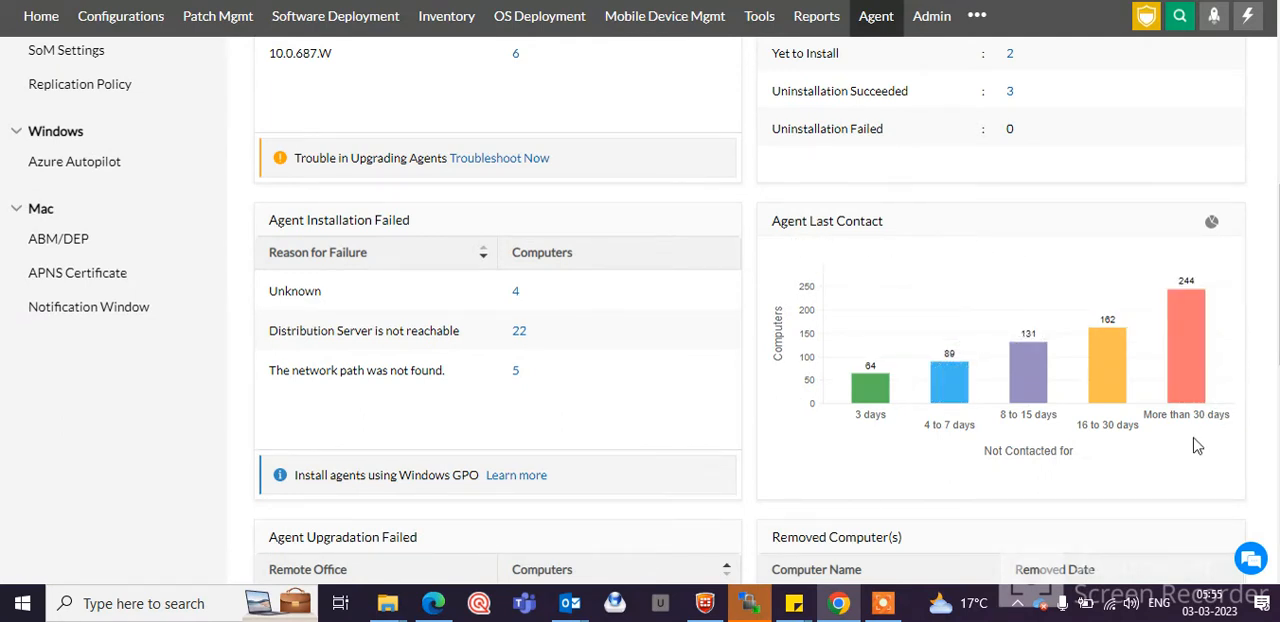
pyautogui.moveTo(1200, 284)
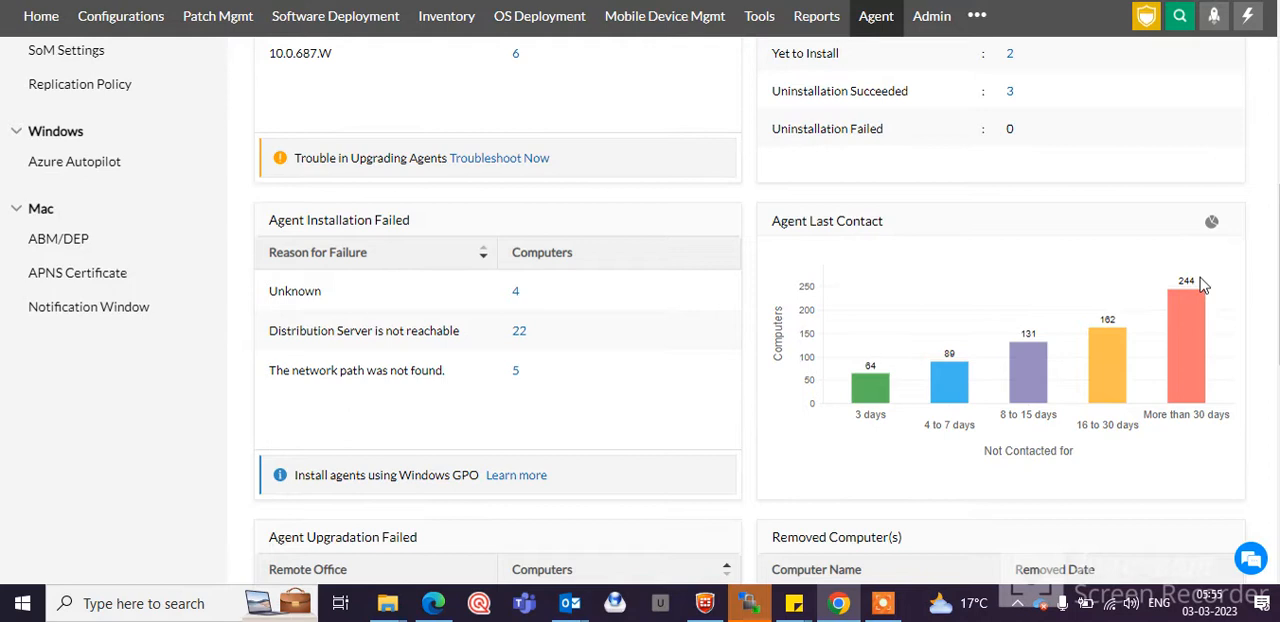
pyautogui.moveTo(1200, 292)
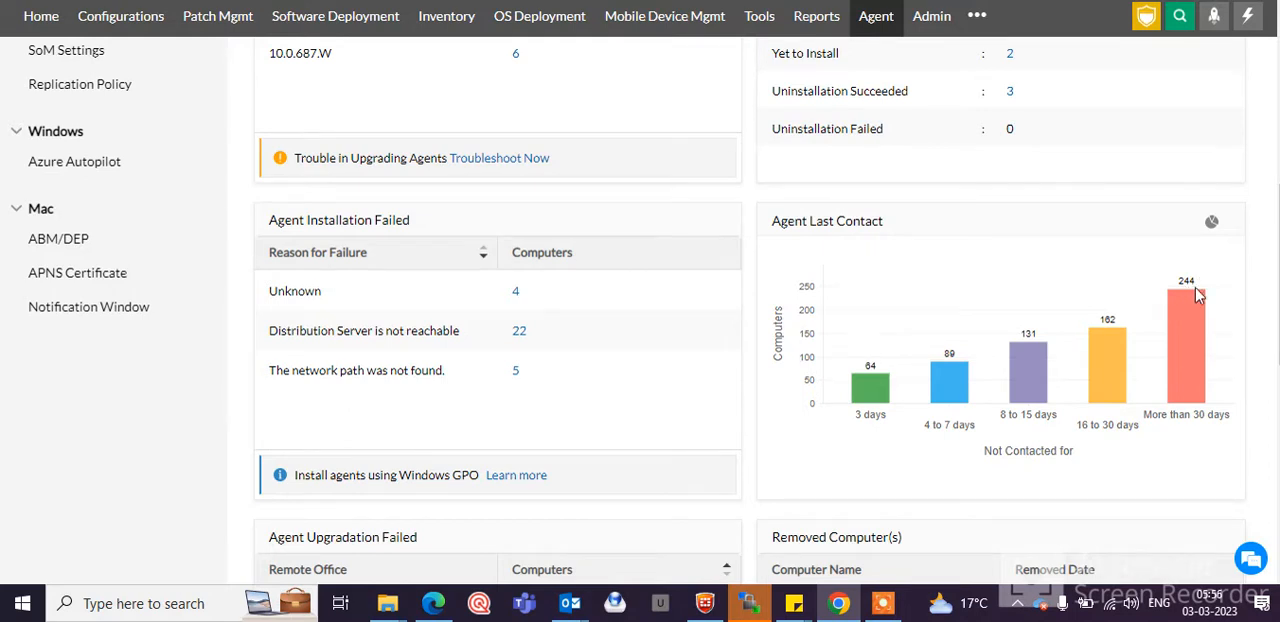
pyautogui.moveTo(1188, 340)
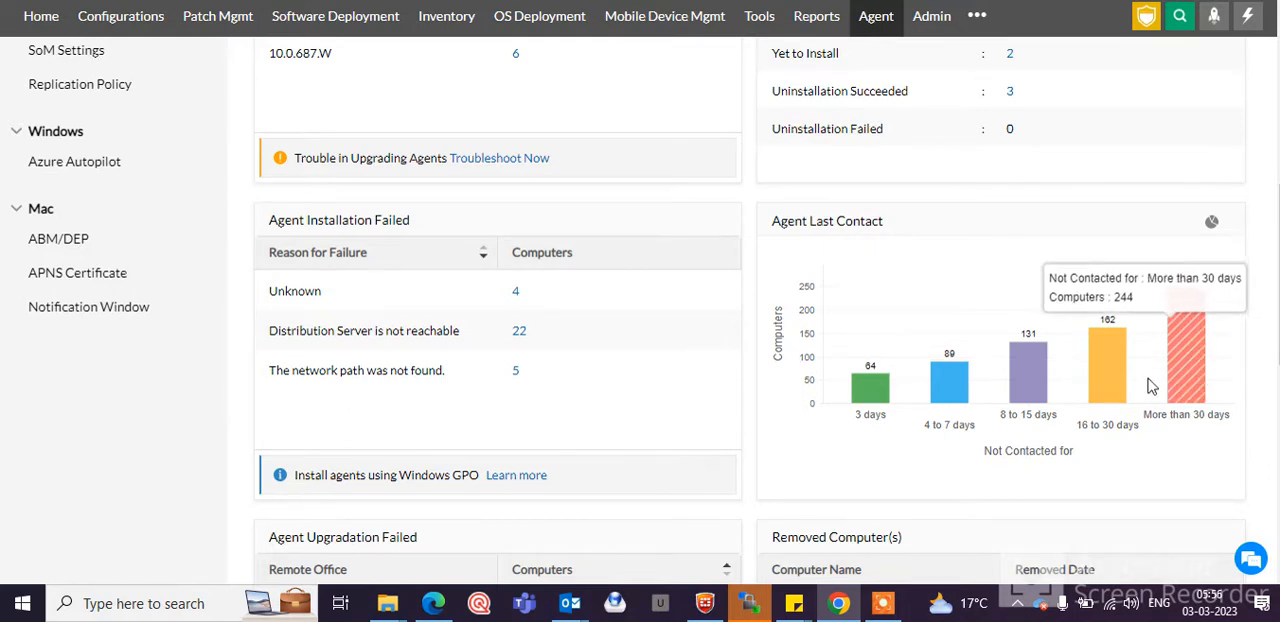
pyautogui.moveTo(1080, 444)
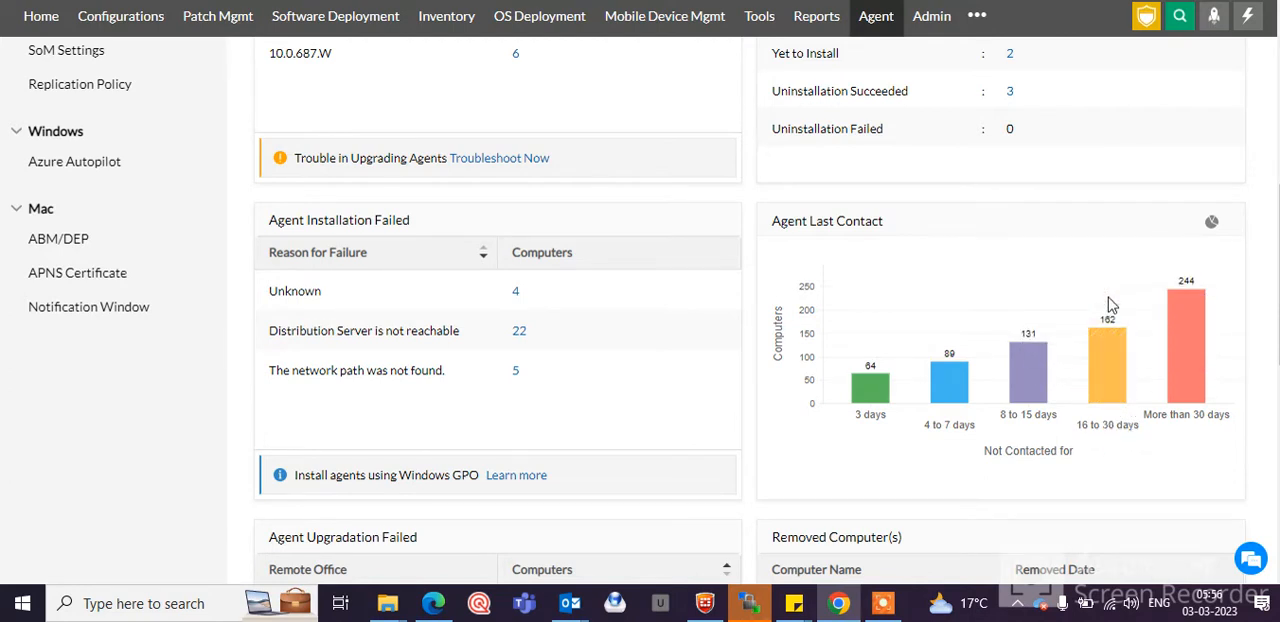
pyautogui.moveTo(1110, 424)
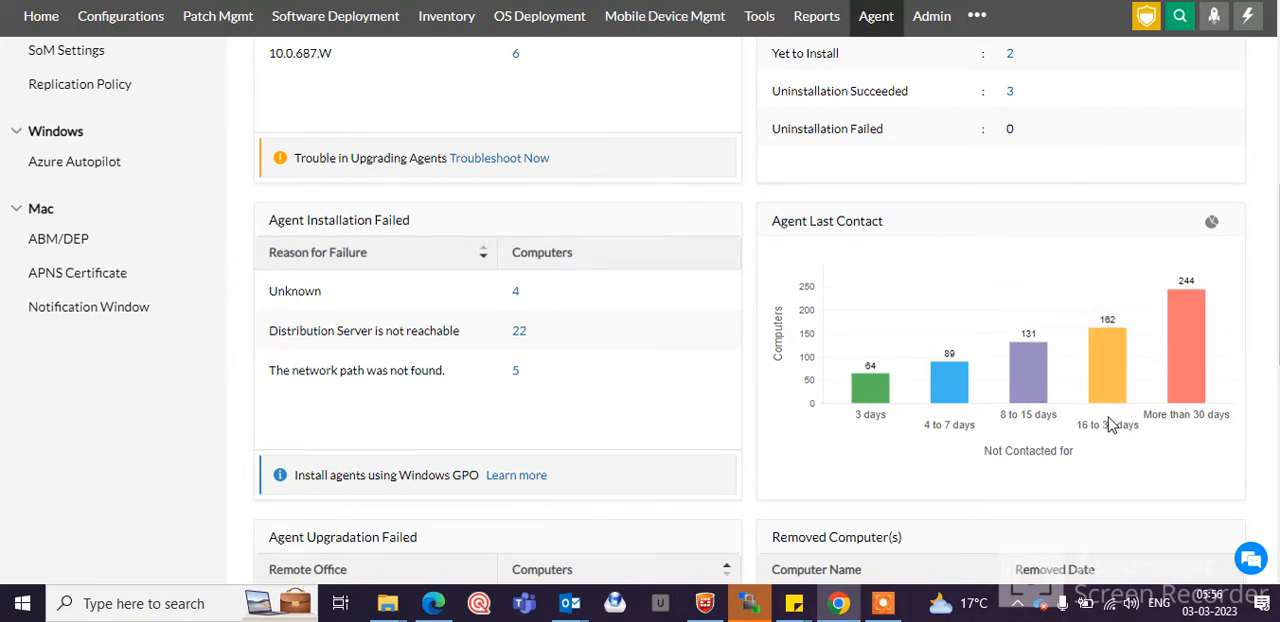
pyautogui.moveTo(1028, 390)
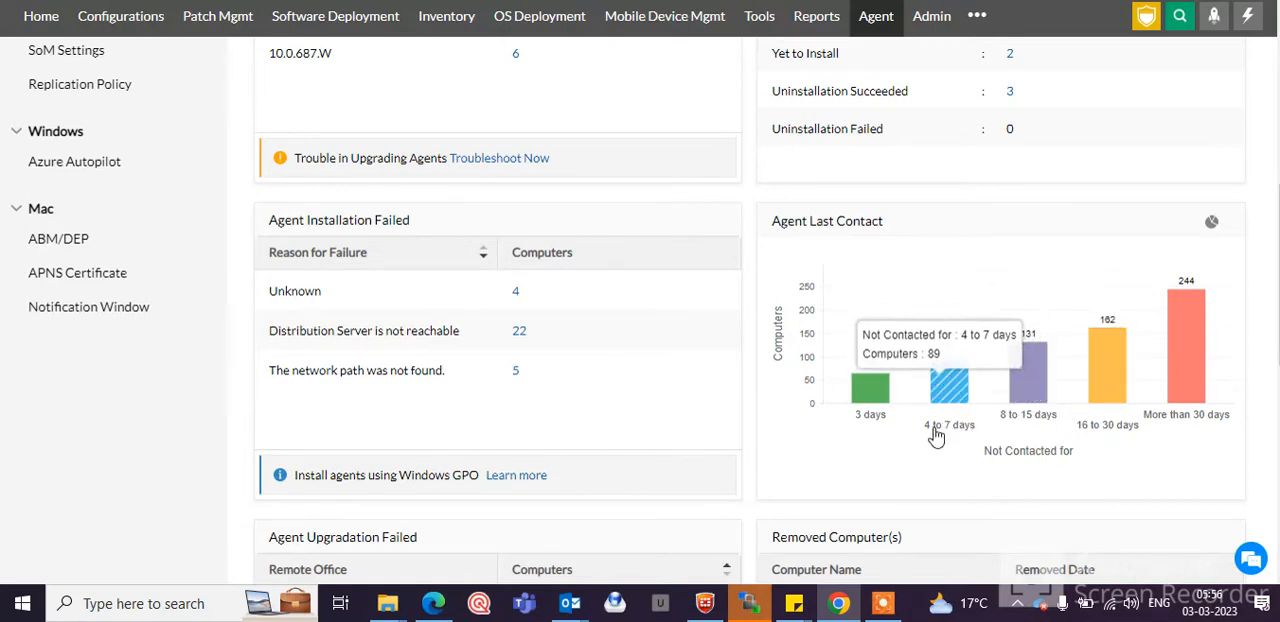
pyautogui.moveTo(956, 440)
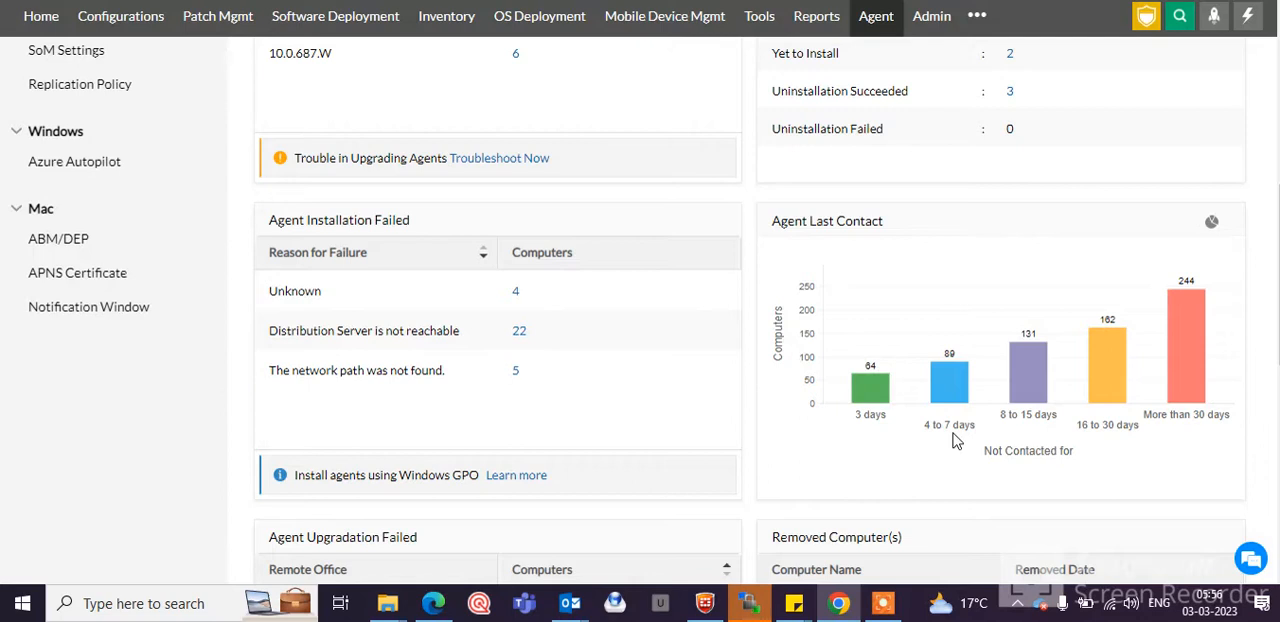
pyautogui.moveTo(1184, 350)
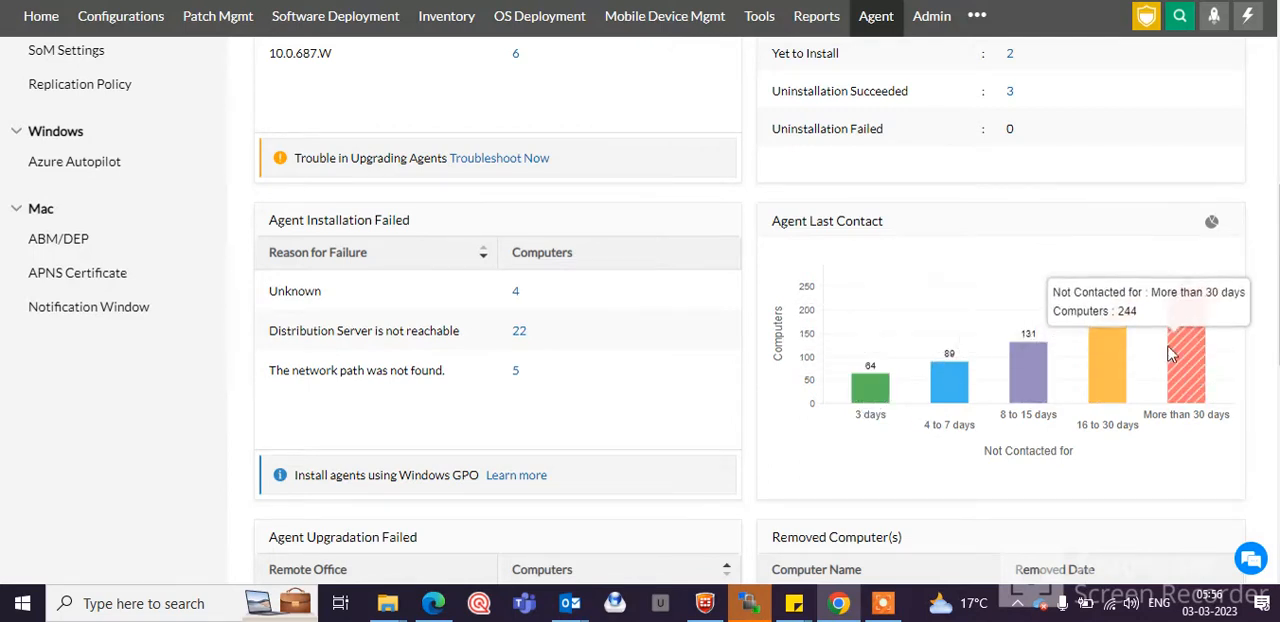
pyautogui.moveTo(1220, 348)
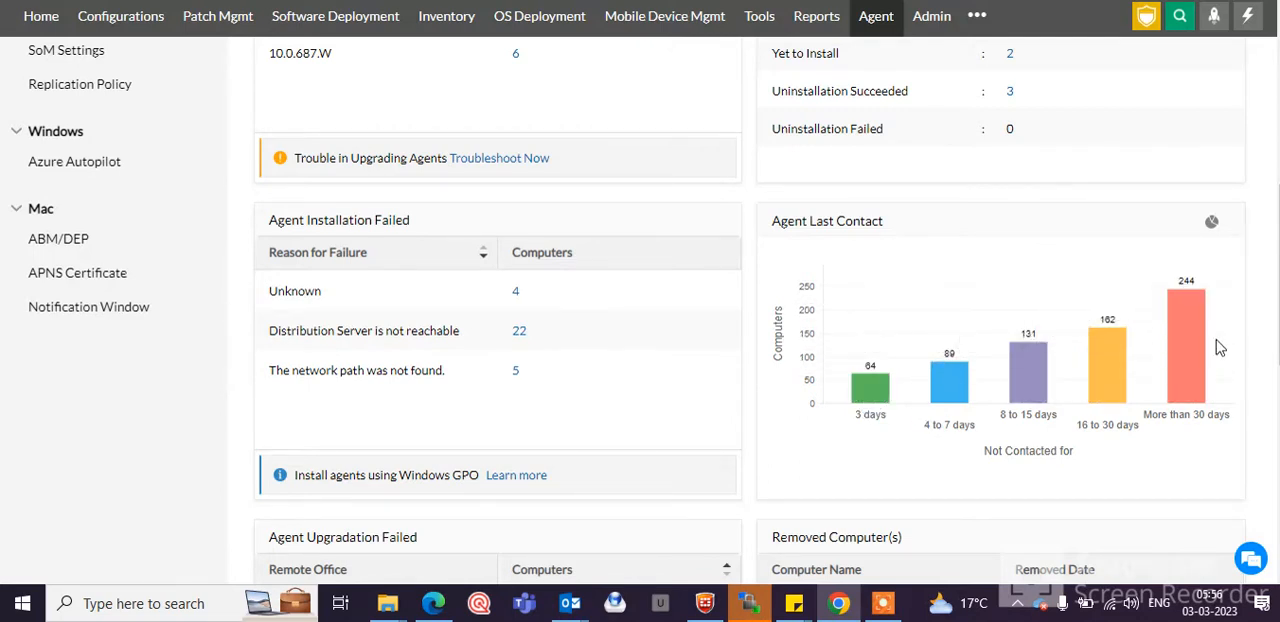
pyautogui.moveTo(600, 412)
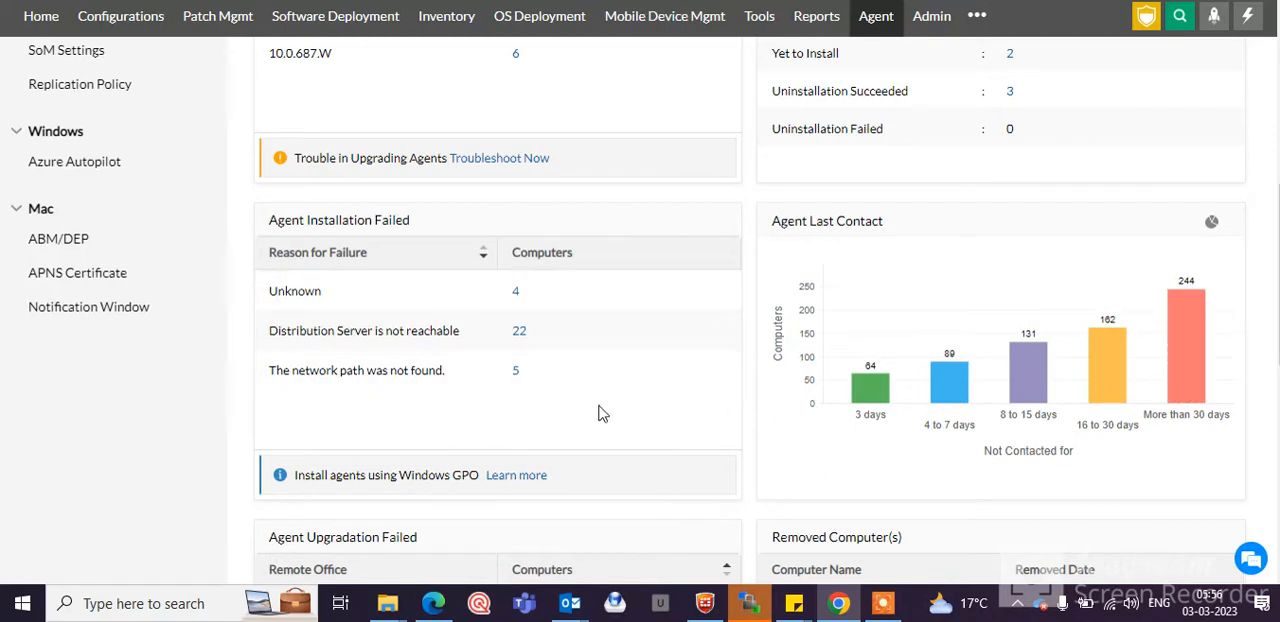
pyautogui.moveTo(1186, 350)
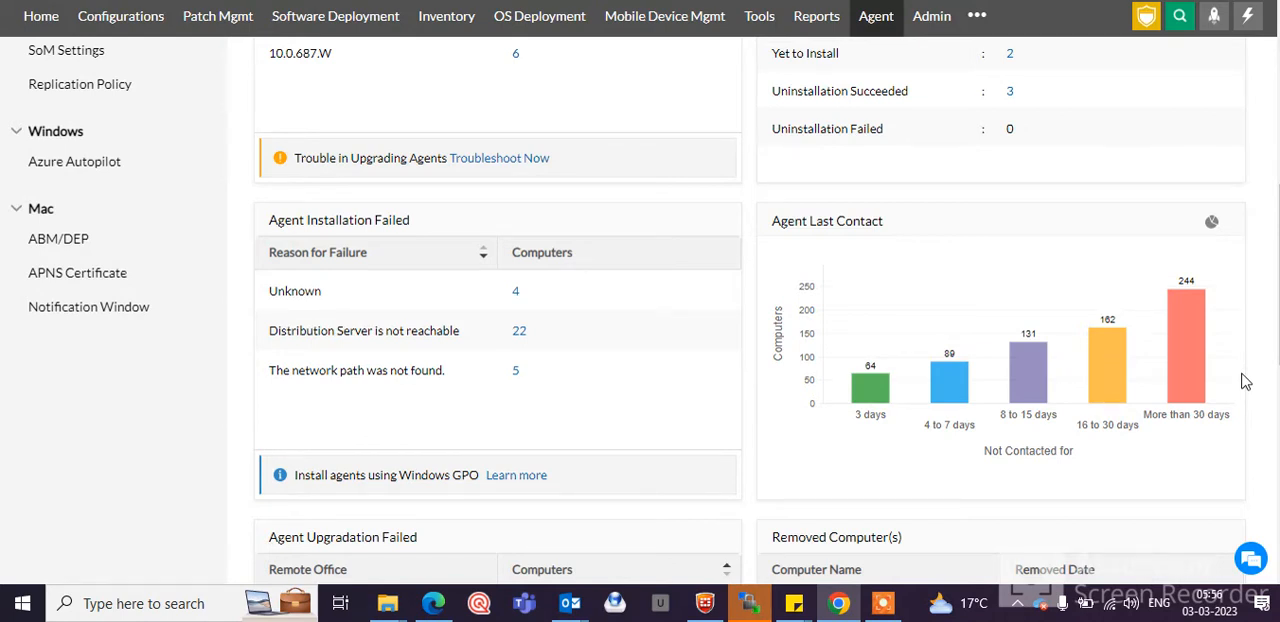
pyautogui.moveTo(1188, 384)
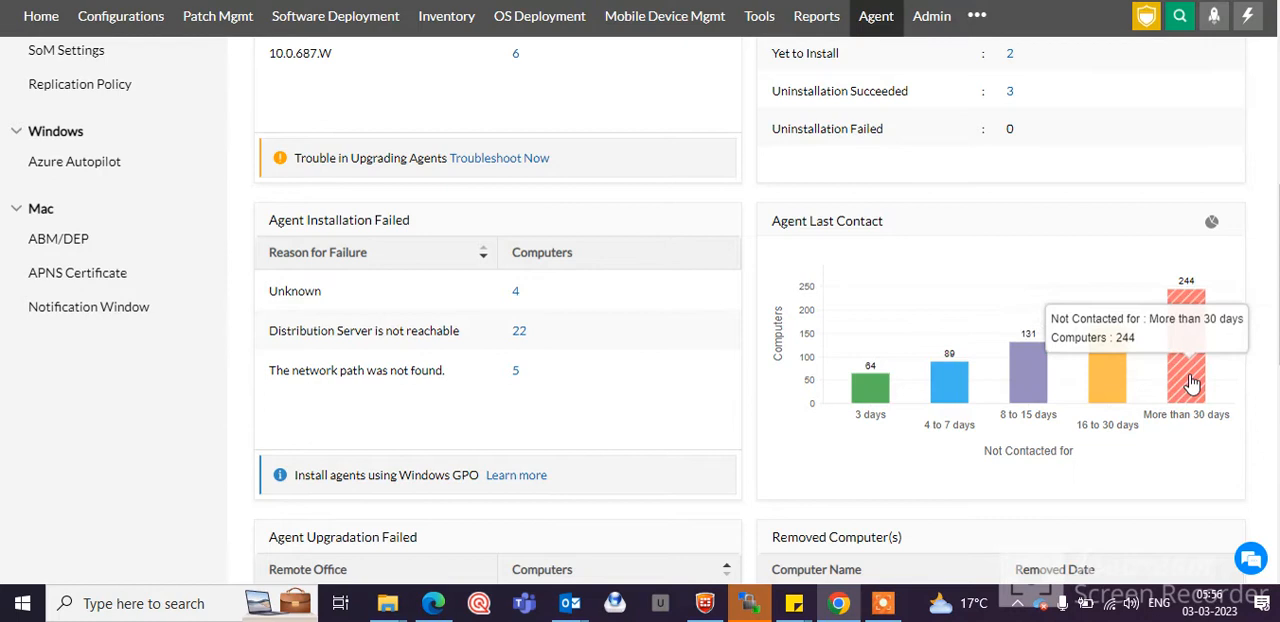
pyautogui.moveTo(1212, 356)
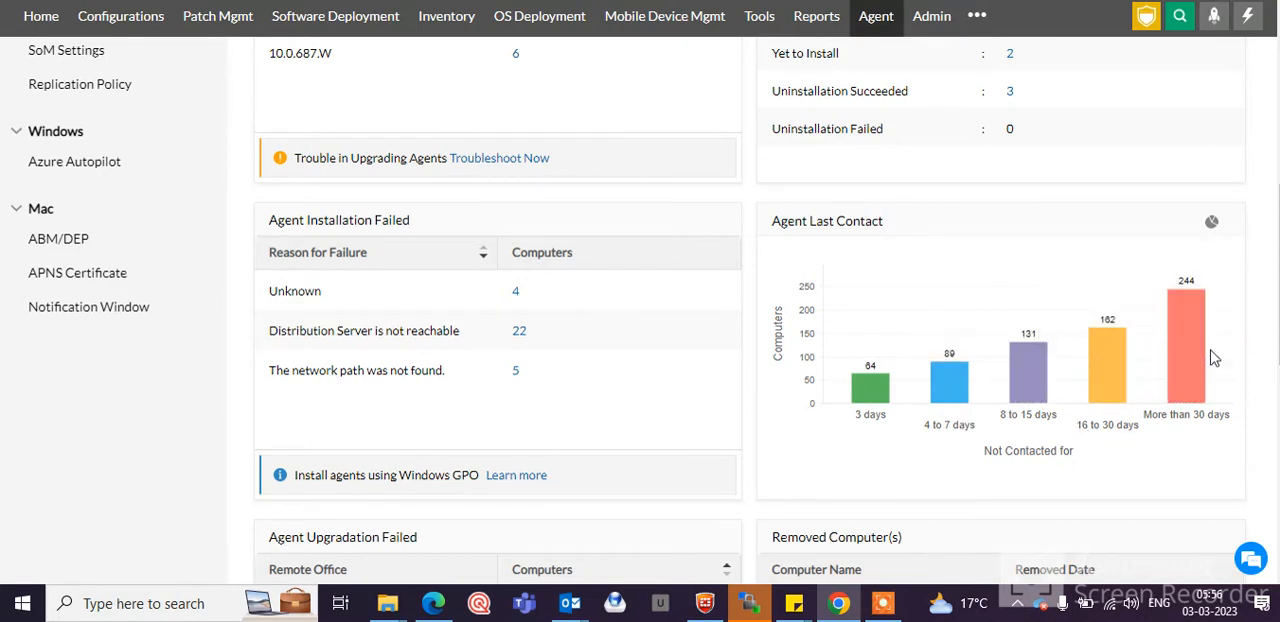
pyautogui.moveTo(1190, 360)
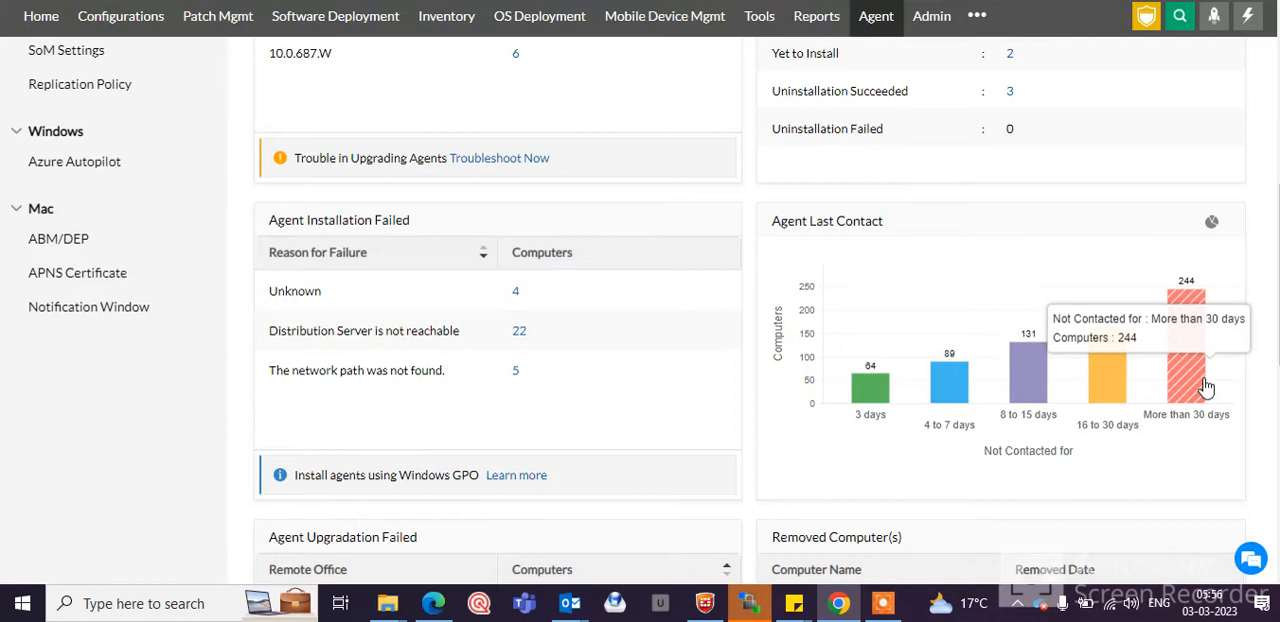
pyautogui.moveTo(84, 456)
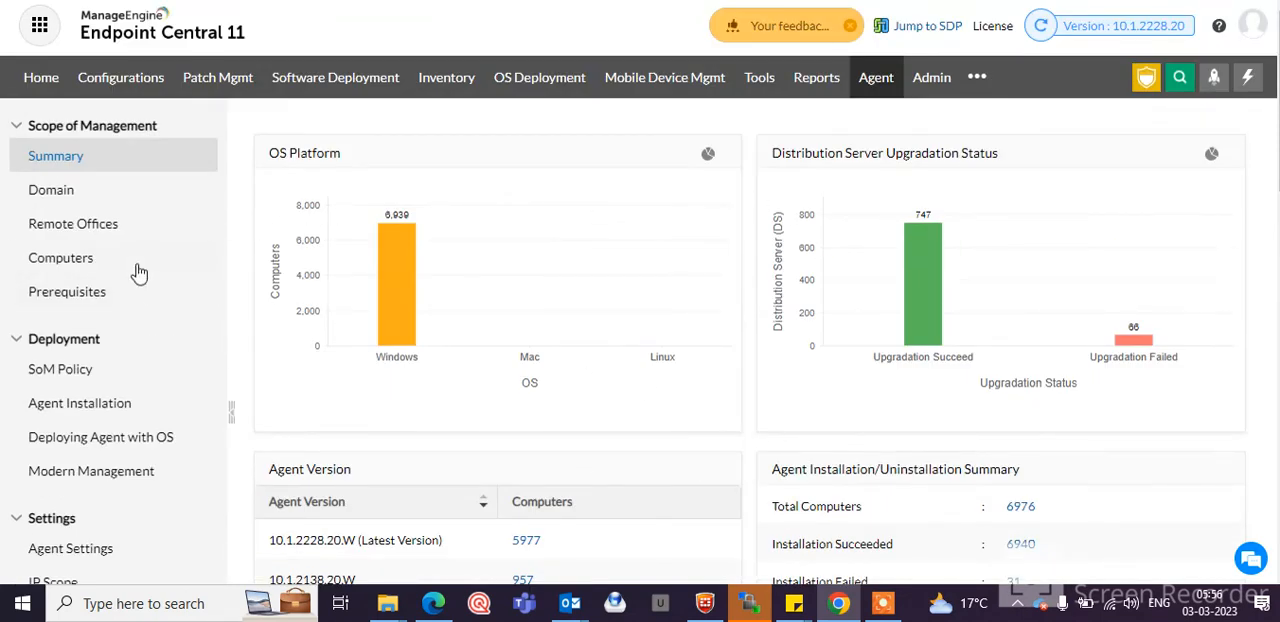
pyautogui.moveTo(72, 224)
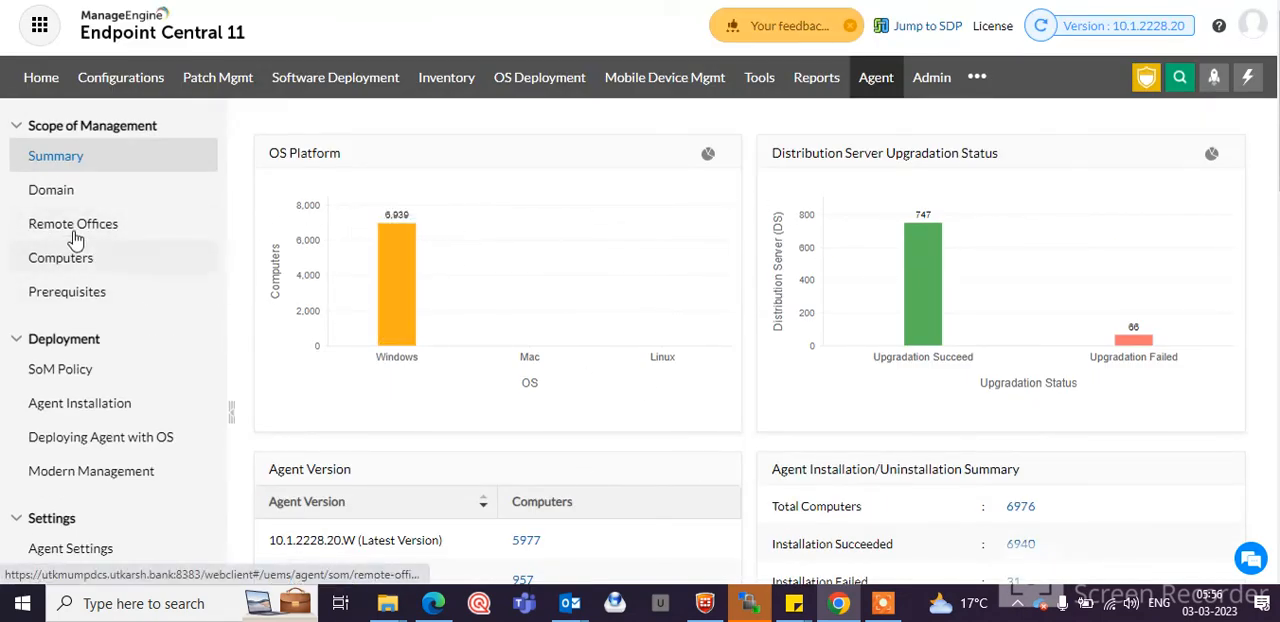
pyautogui.moveTo(72, 224)
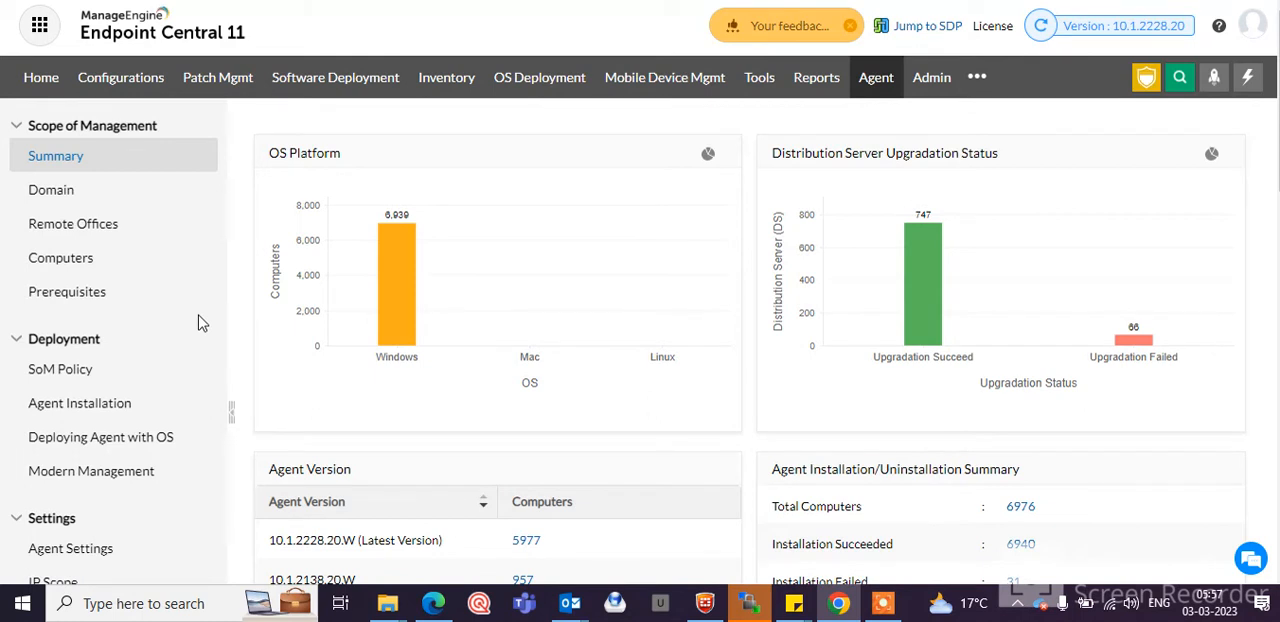
pyautogui.moveTo(284, 296)
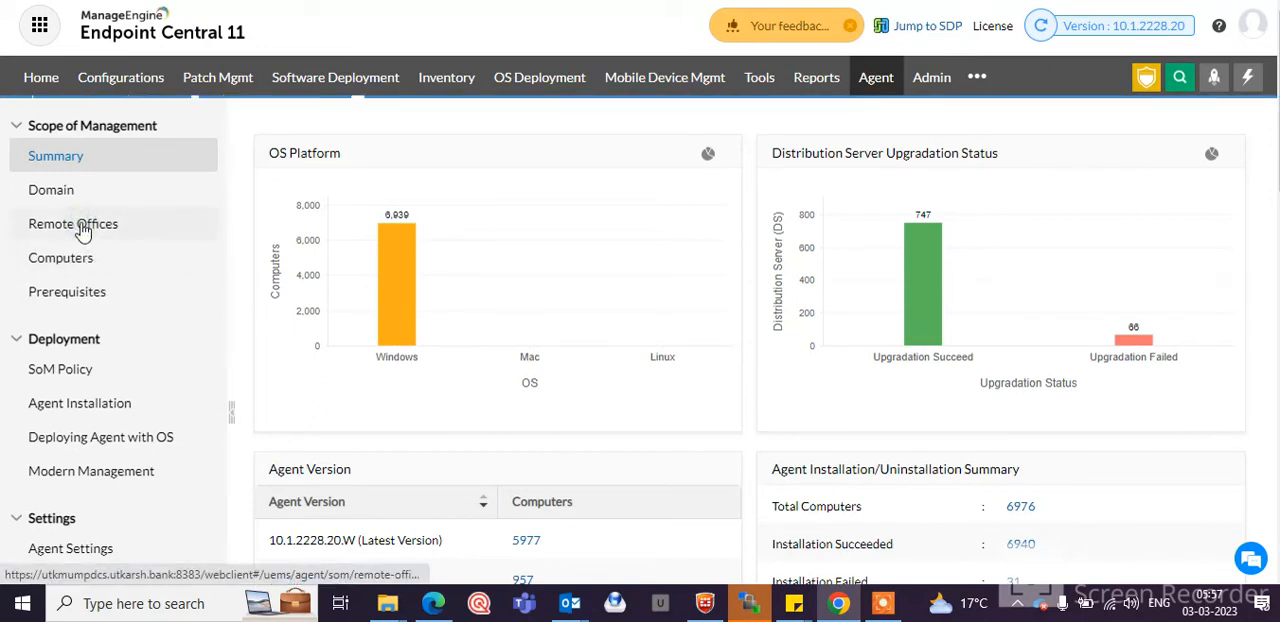
# View the Remote Offices list of 822 offices with column search filters, then go to Computers
pyautogui.click(72, 224)
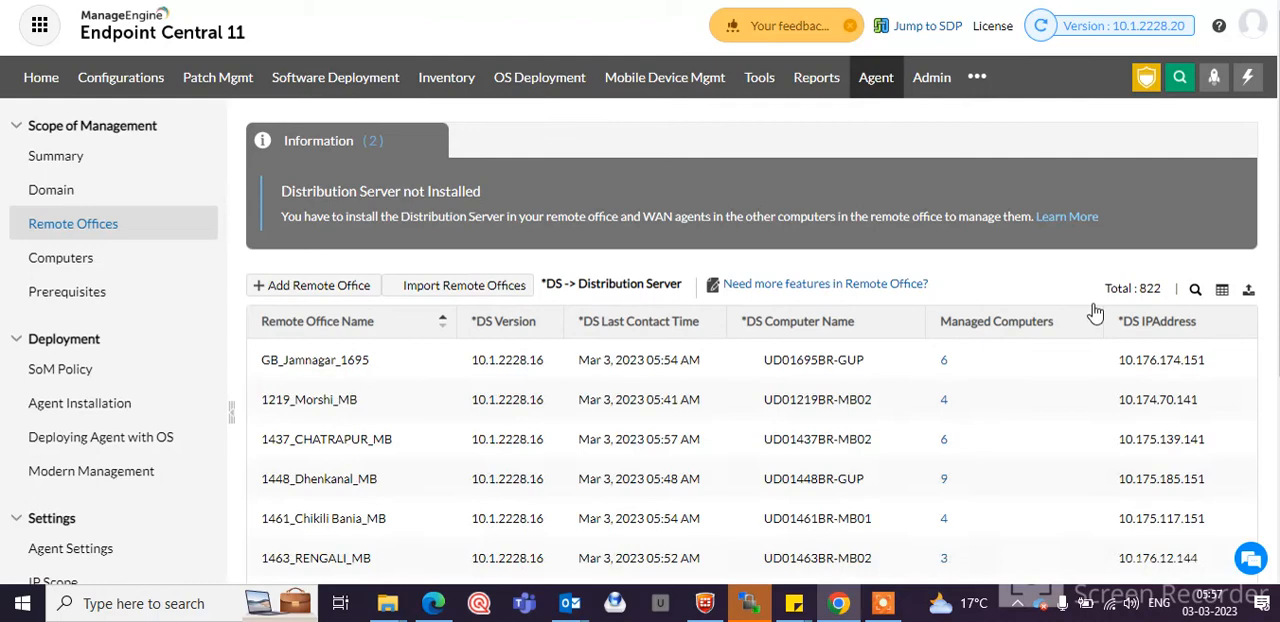
pyautogui.click(1196, 288)
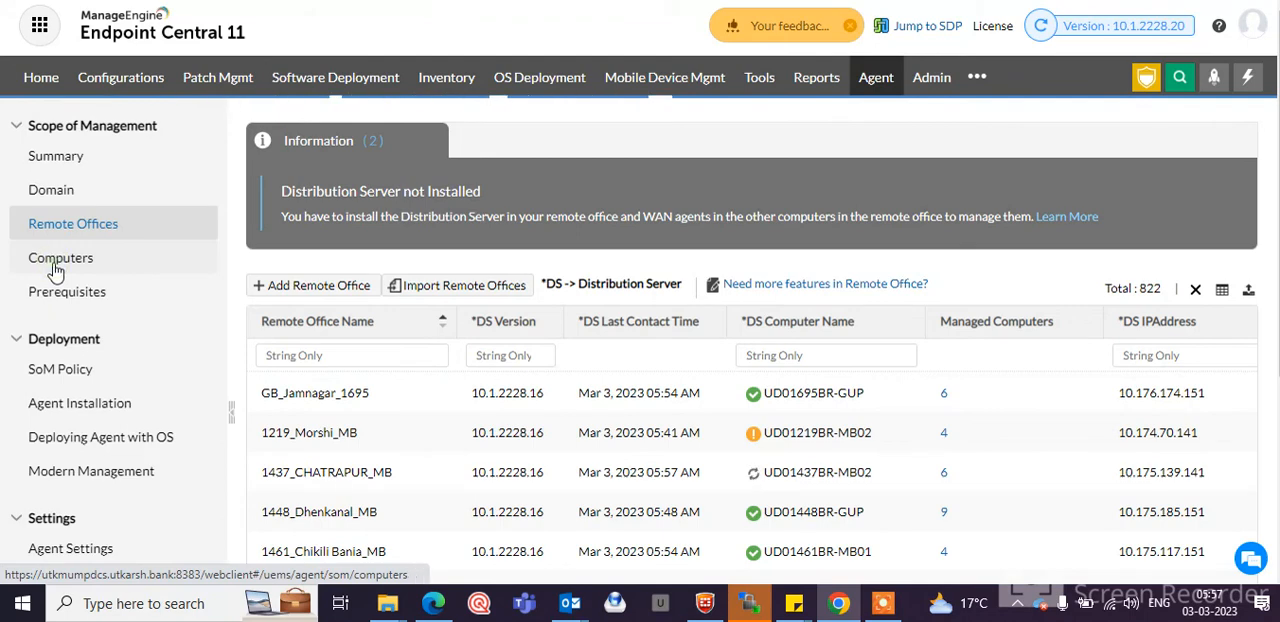
pyautogui.click(60, 258)
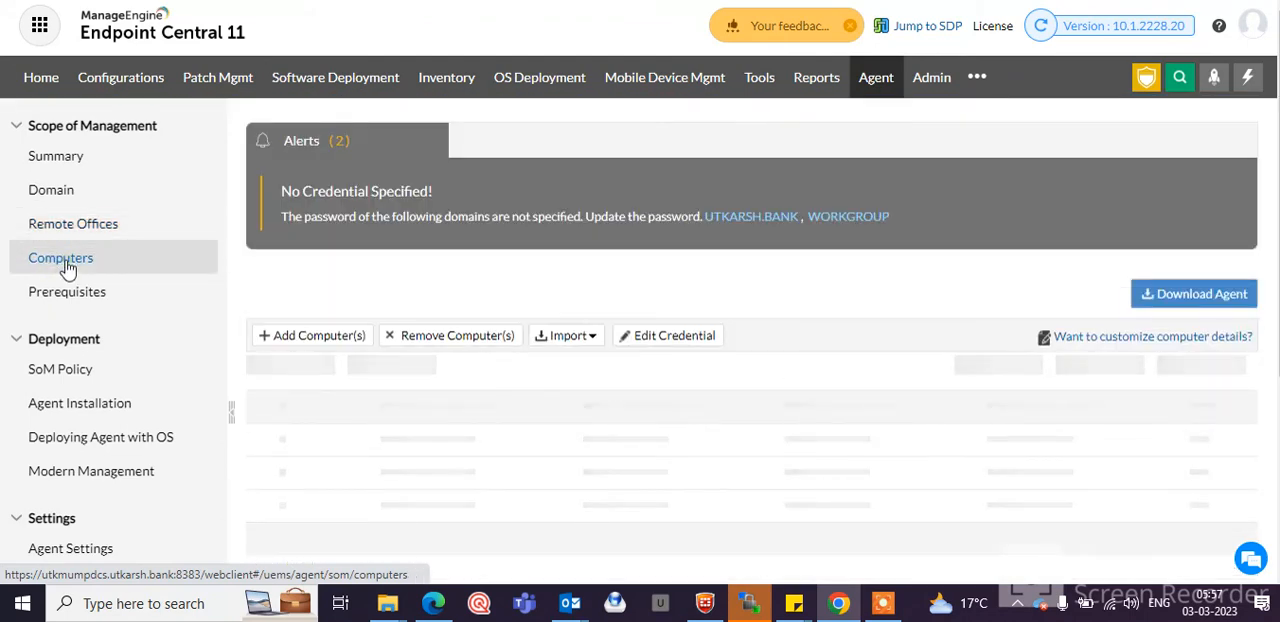
# Show per-column search filters on the Computers list, then go back to the Agent summary
pyautogui.click(60, 258)
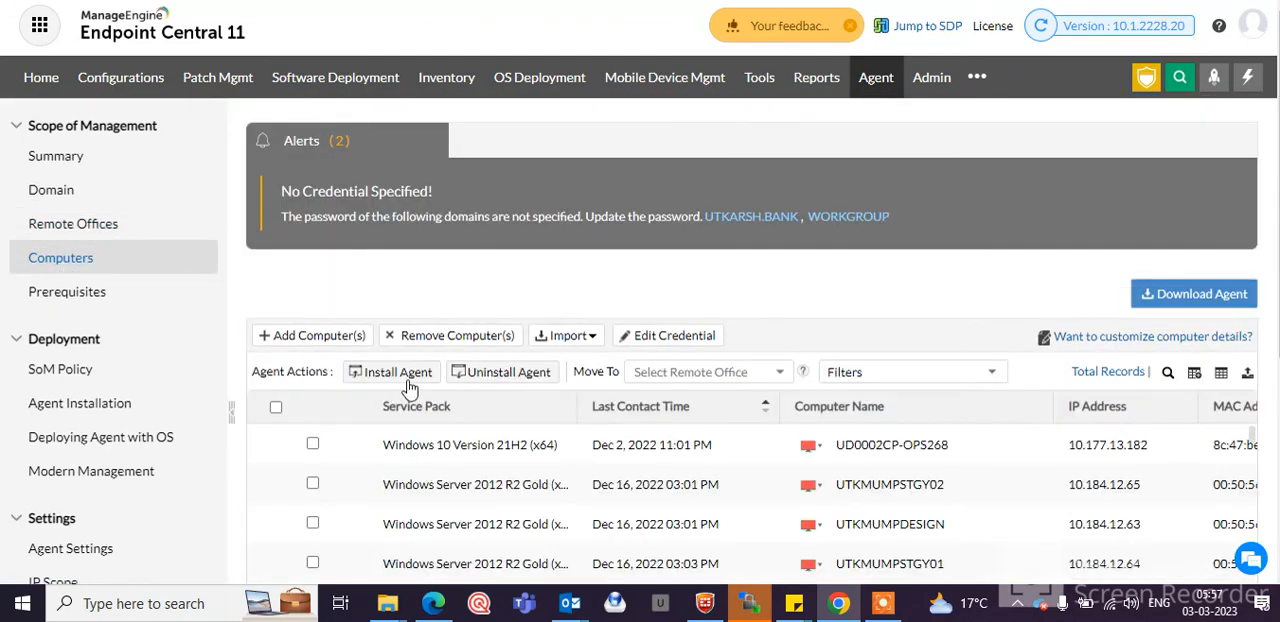
pyautogui.click(1168, 372)
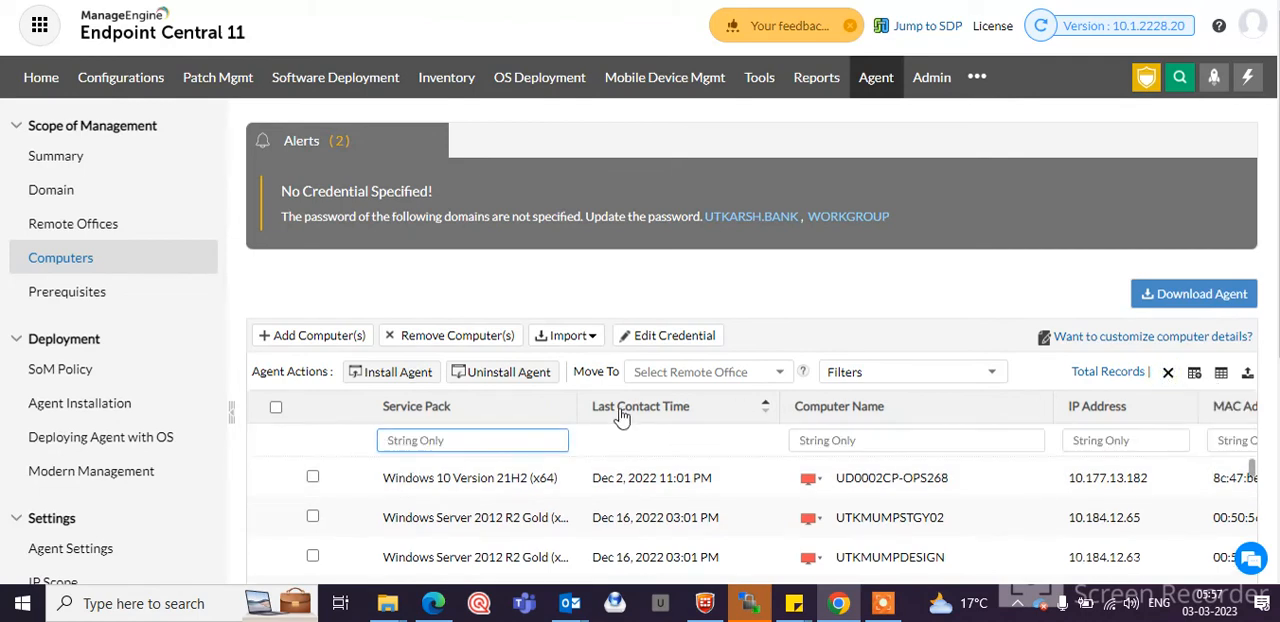
pyautogui.click(916, 440)
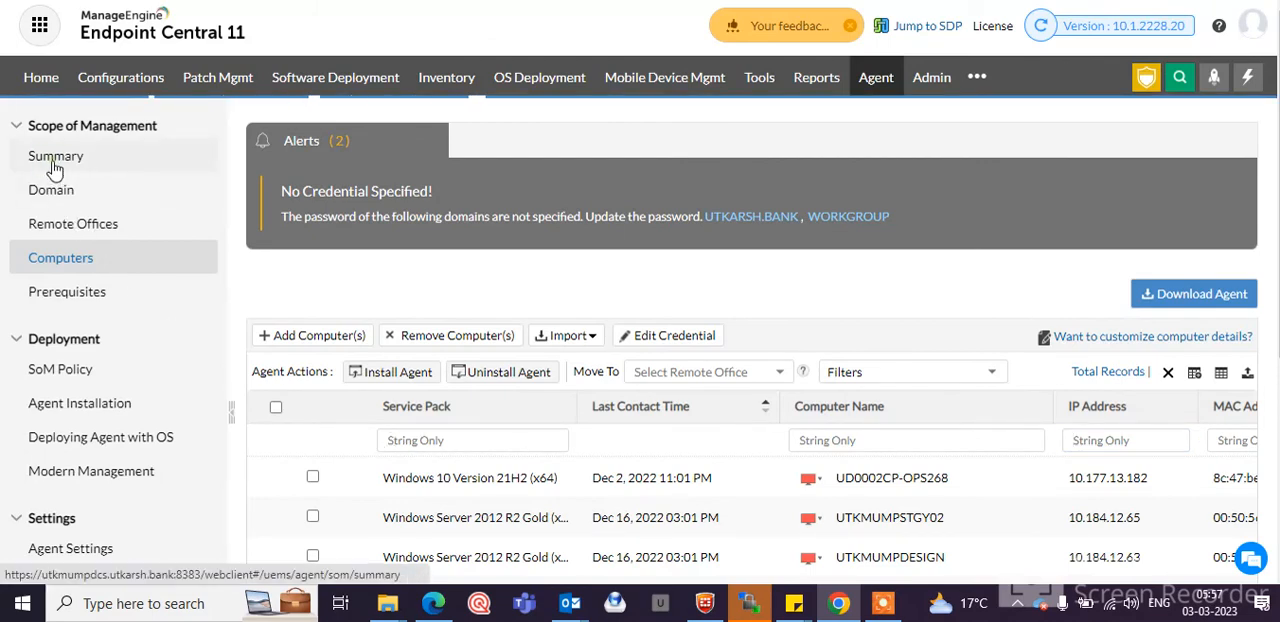
pyautogui.moveTo(118, 432)
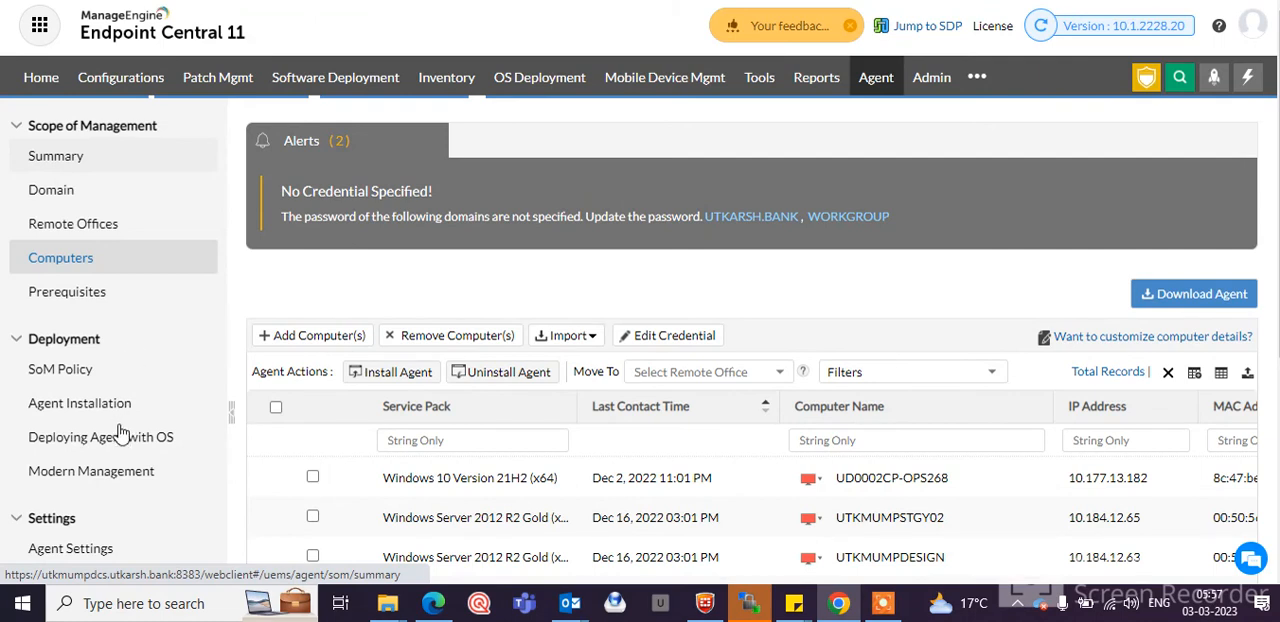
pyautogui.click(56, 156)
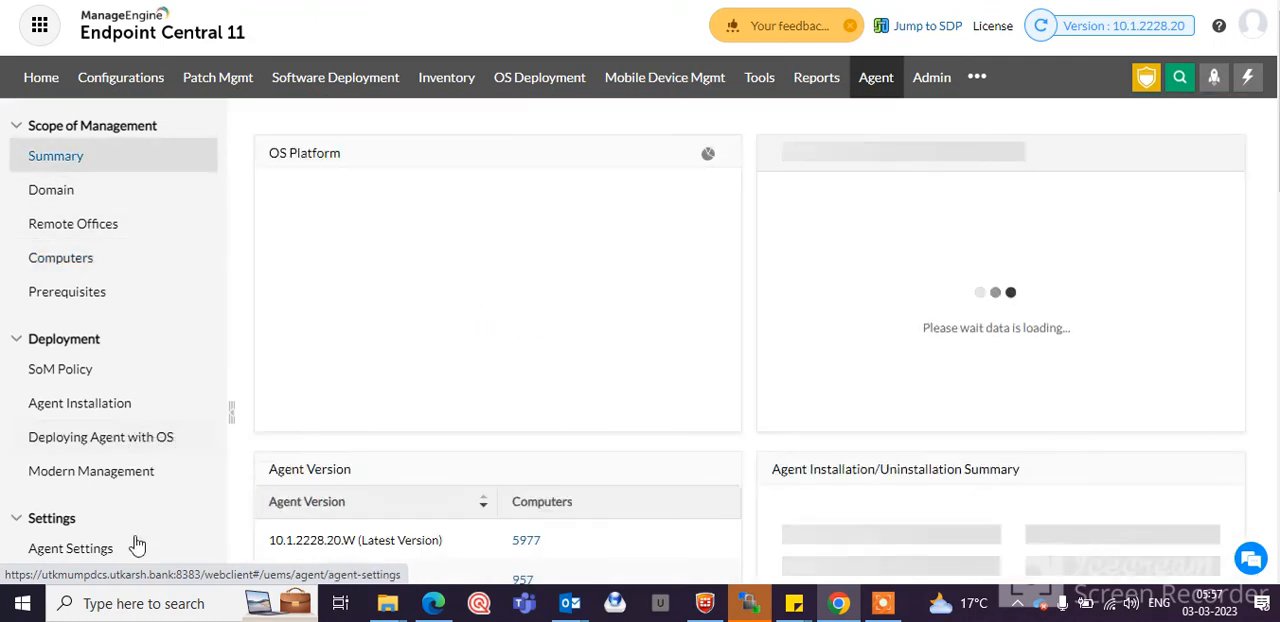
# View the Agent Installation options, then the All Configurations list of 189 configurations
pyautogui.click(80, 404)
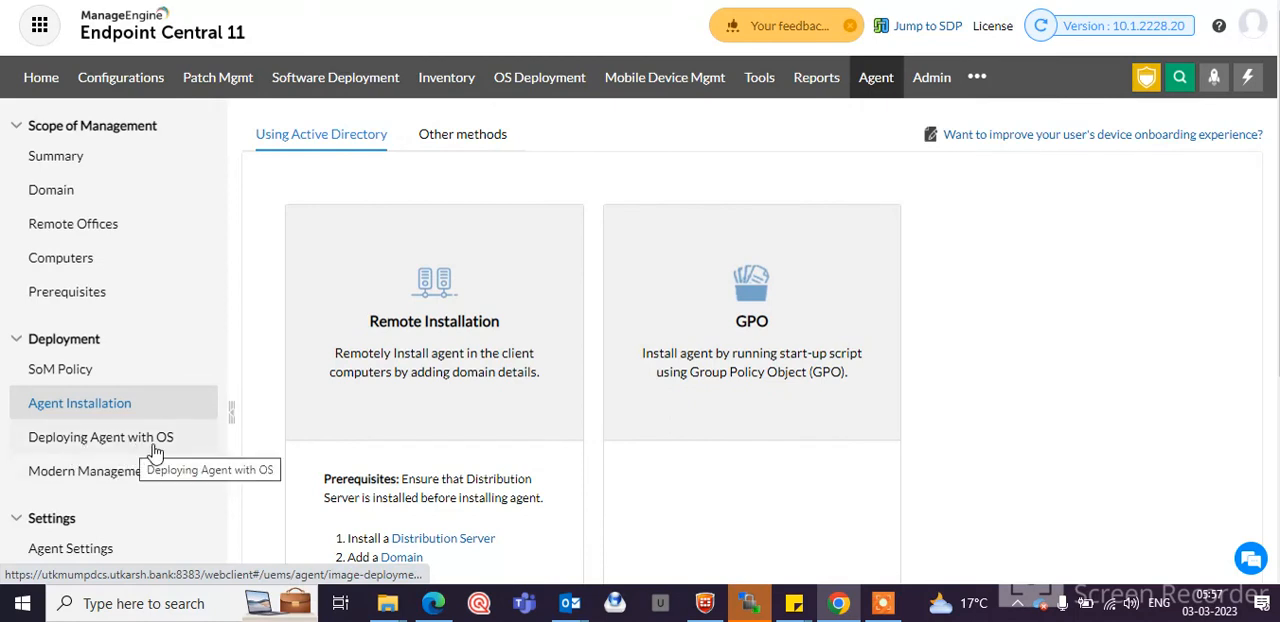
pyautogui.moveTo(164, 458)
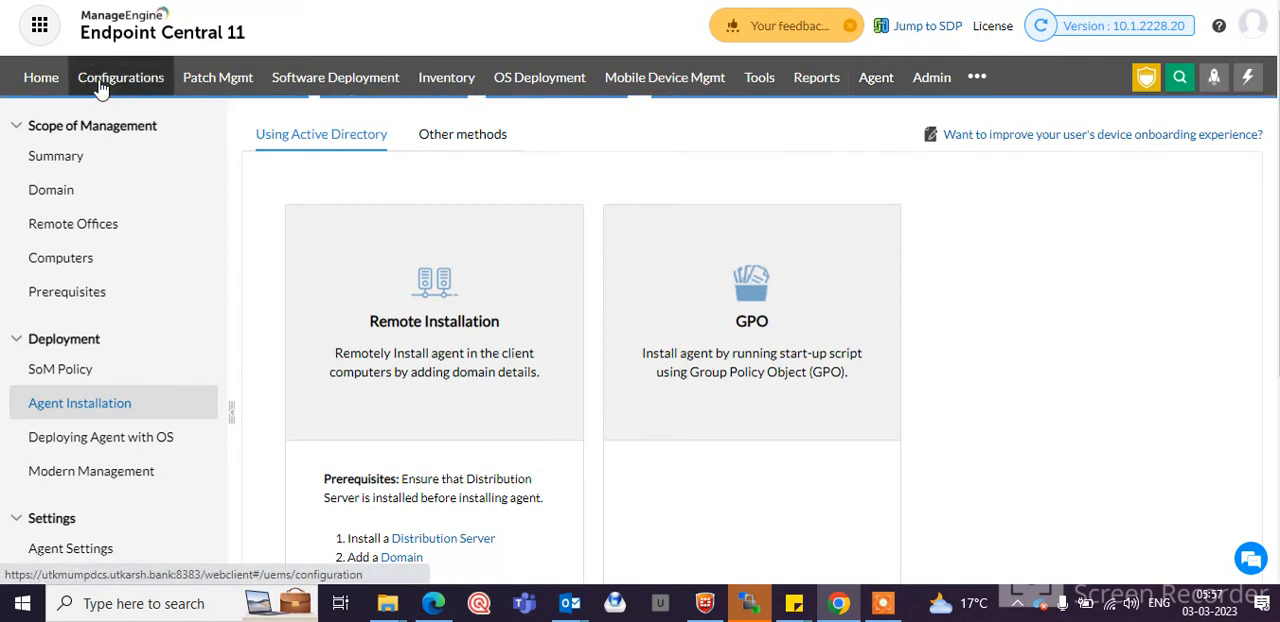
pyautogui.click(120, 76)
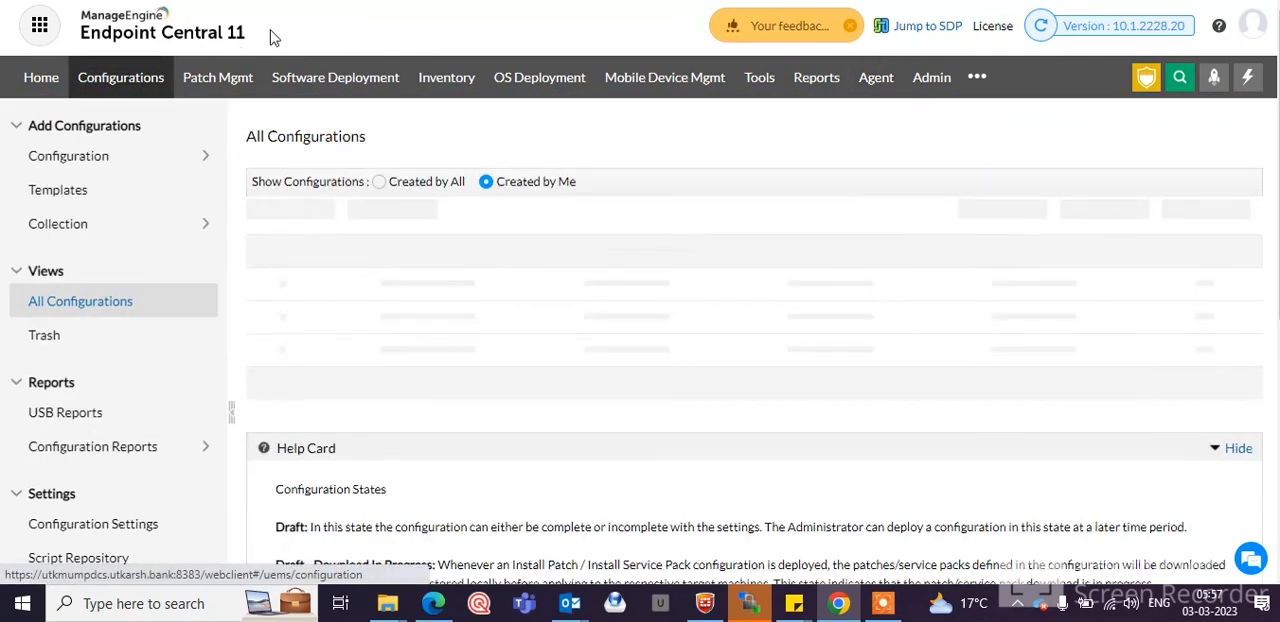
pyautogui.click(120, 76)
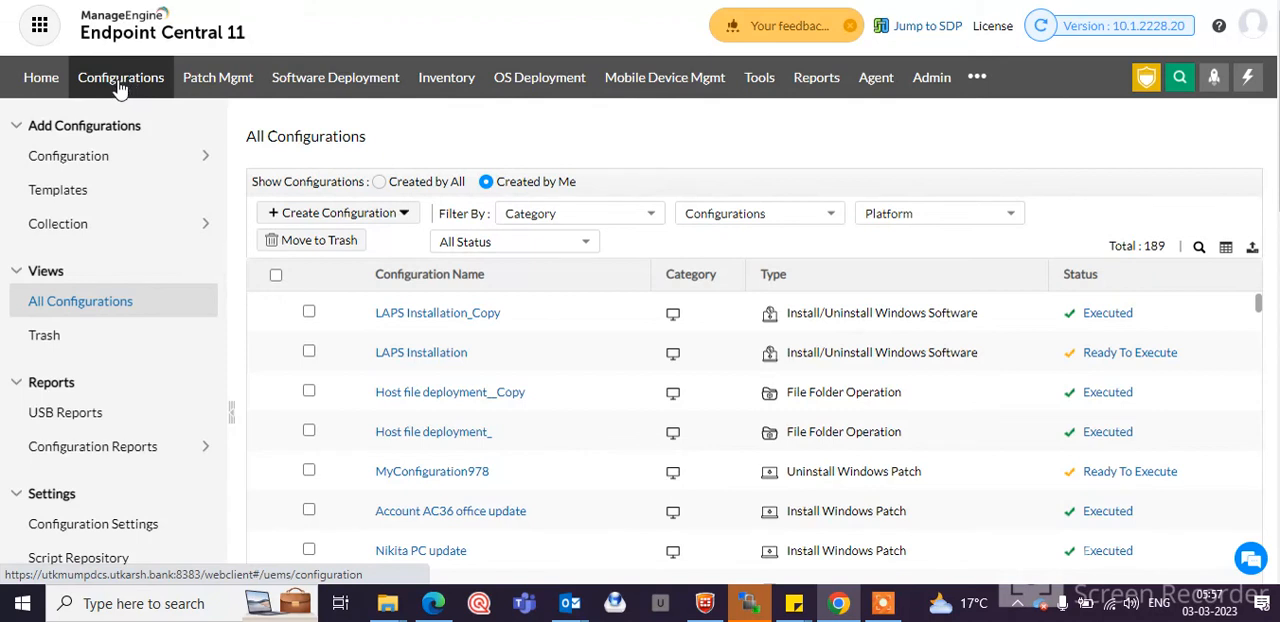